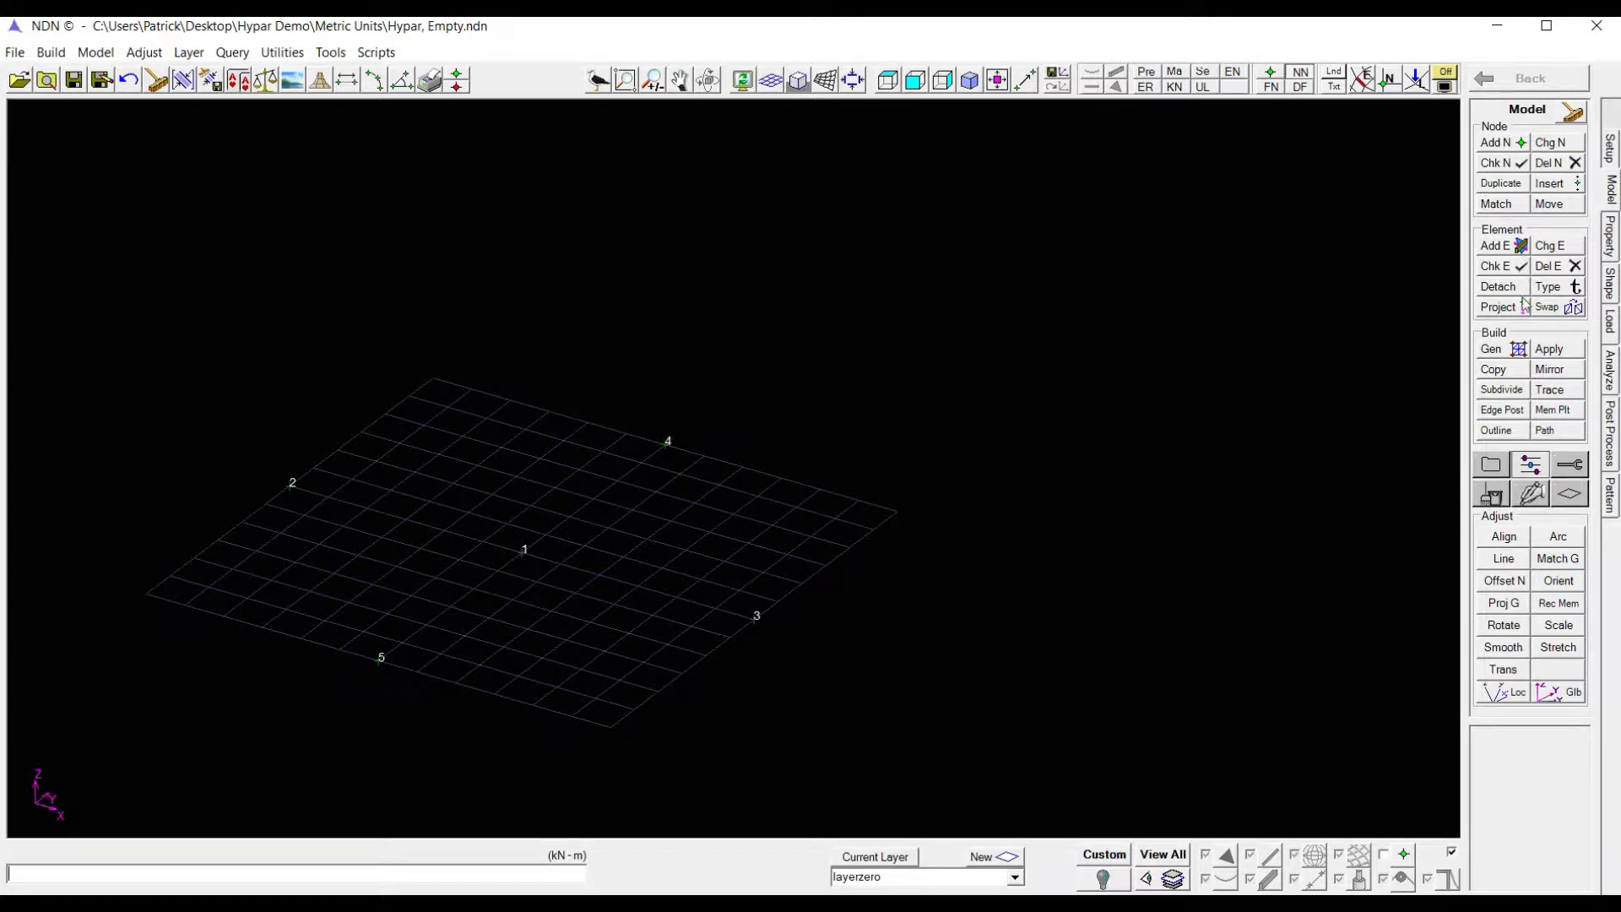
Step: Project two 6 m vertical cable masts up from nodes 4 and 5
click(1498, 307)
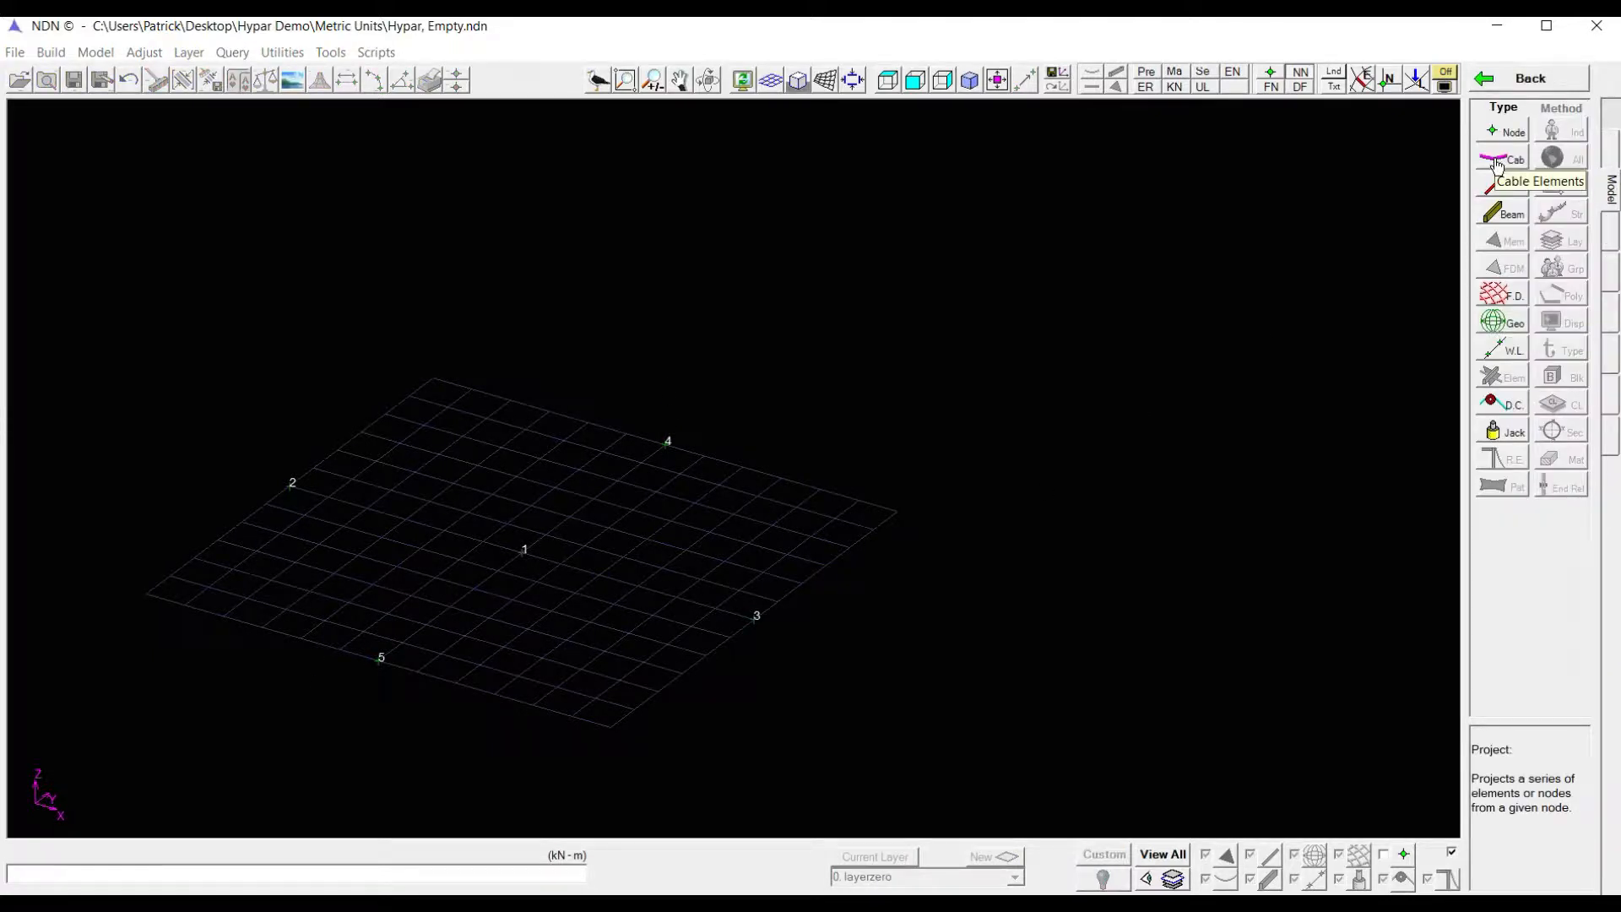
click(1502, 160)
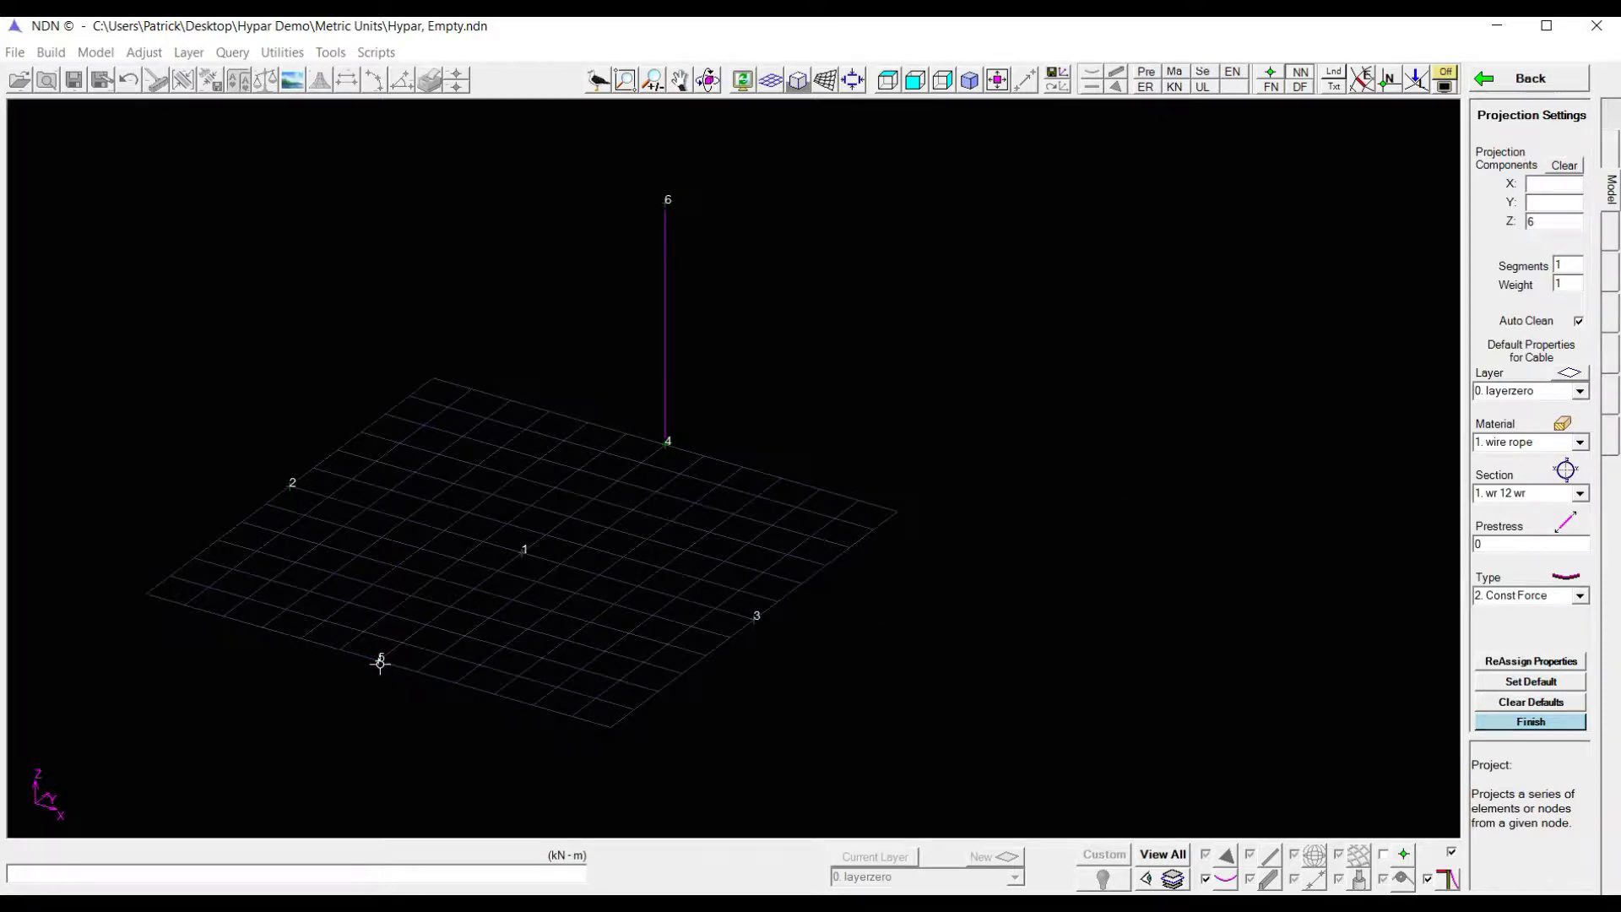
click(1531, 721)
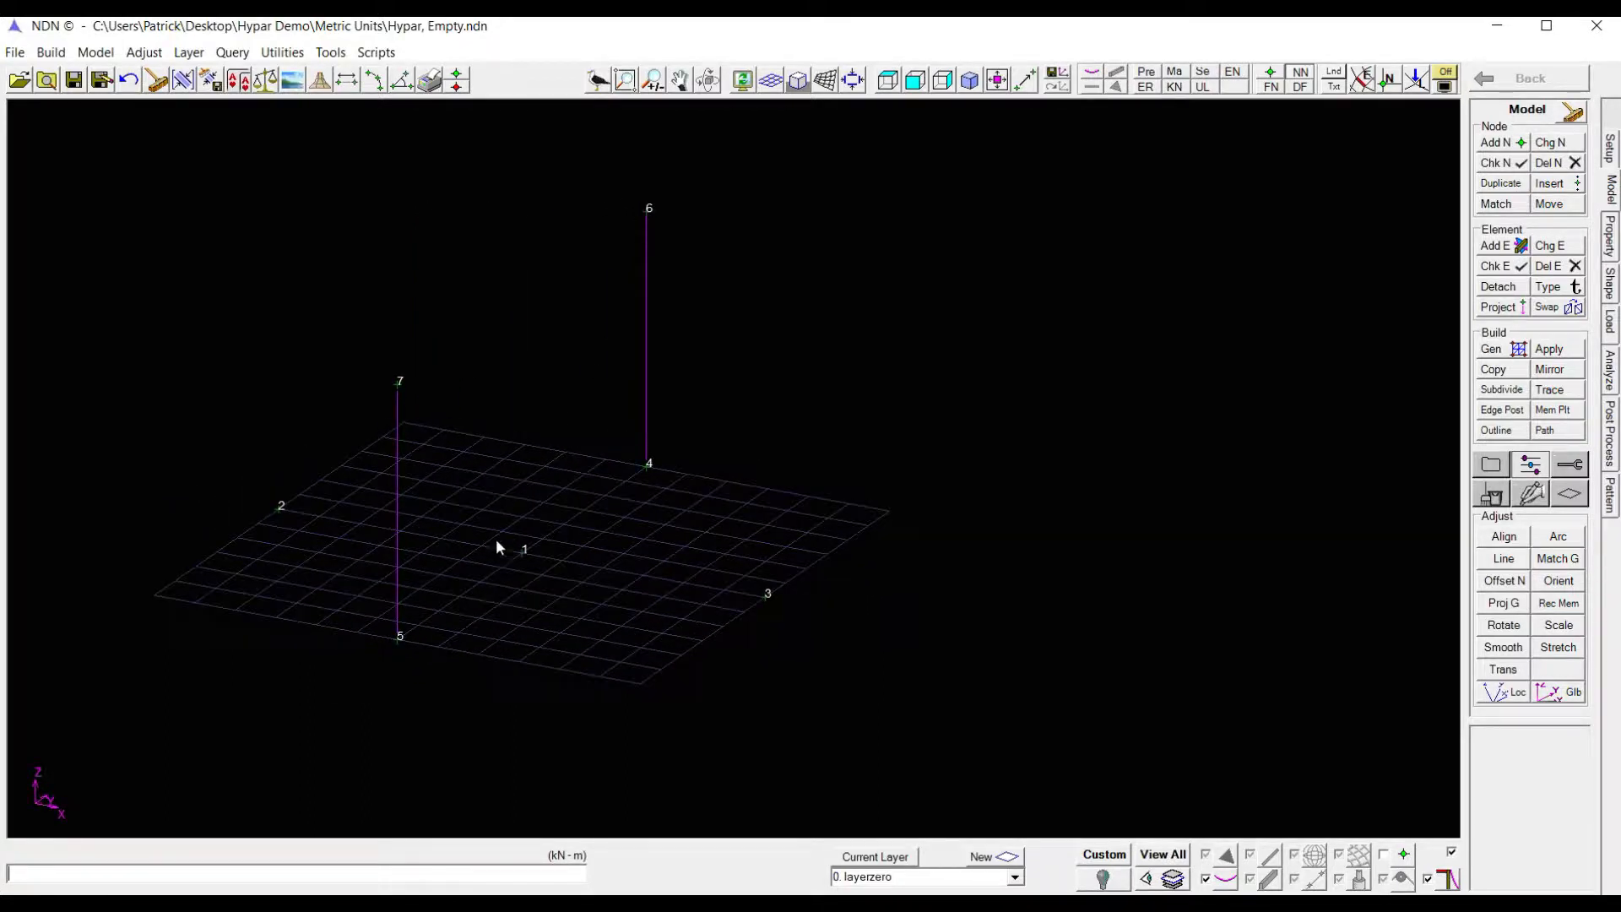
mouse_move(1156, 473)
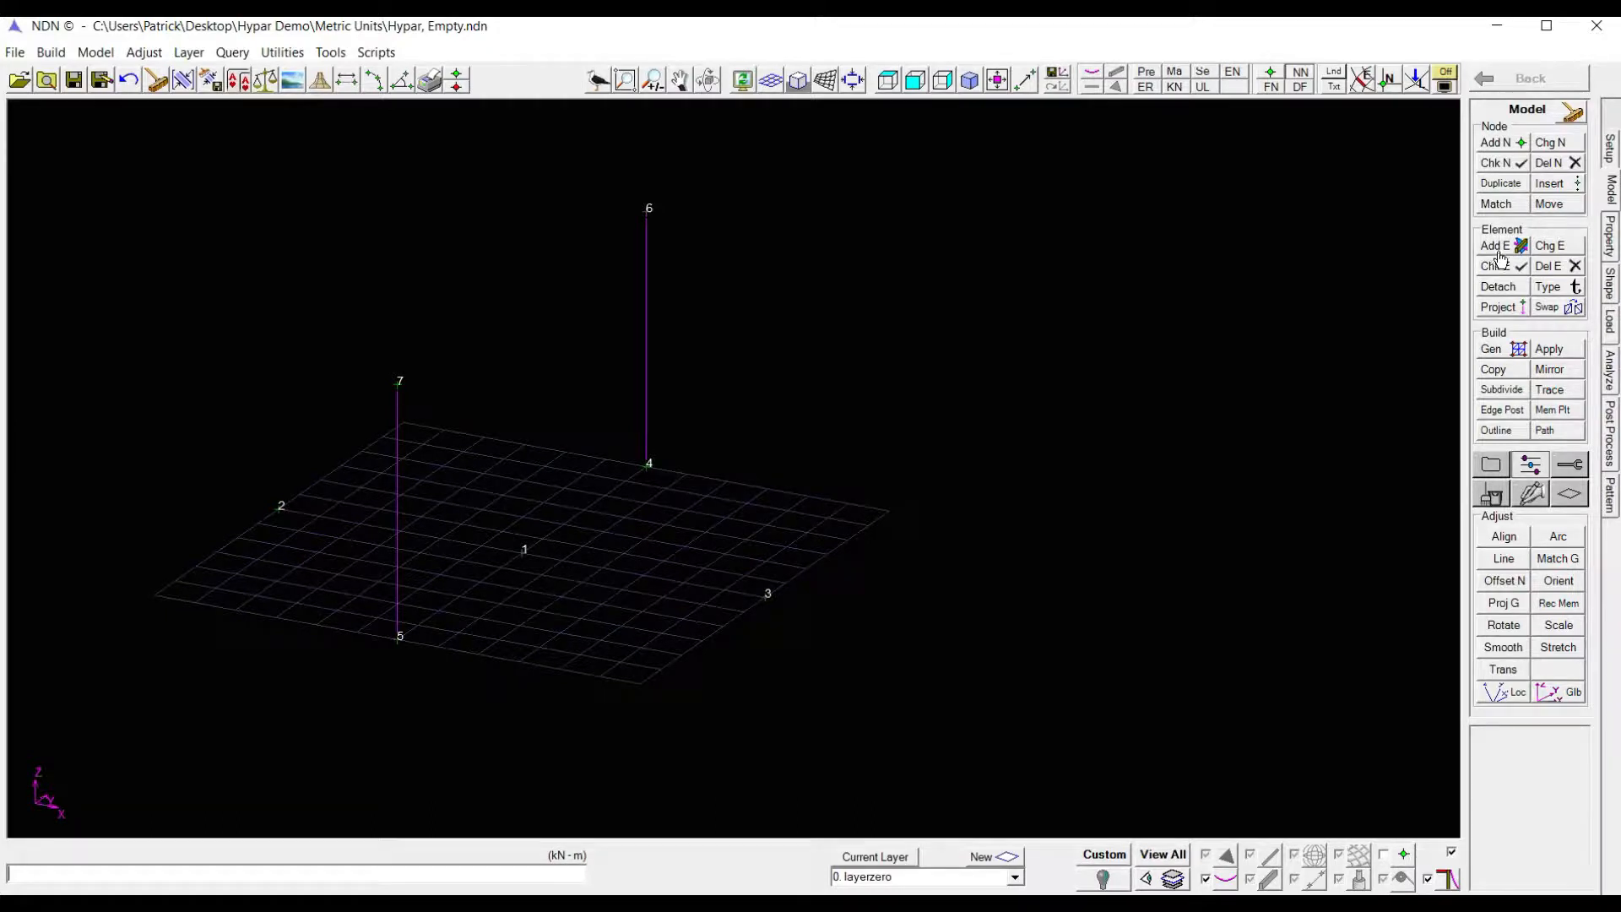
Step: Add struts from mast top node 6 down to node 1 and up to node 7
click(1493, 244)
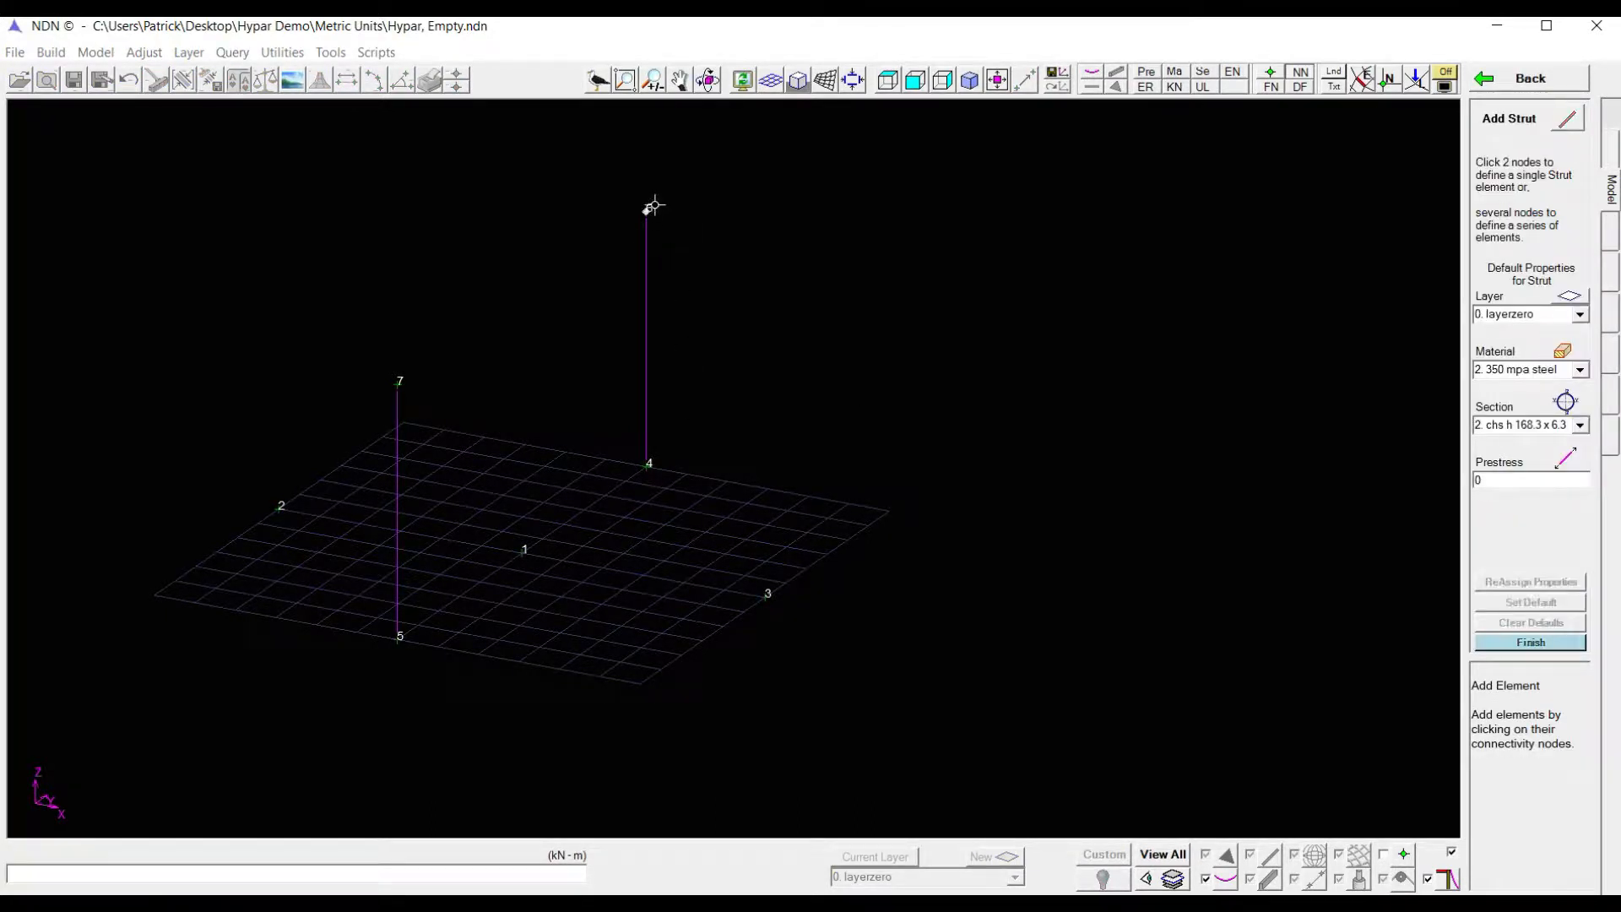
click(524, 548)
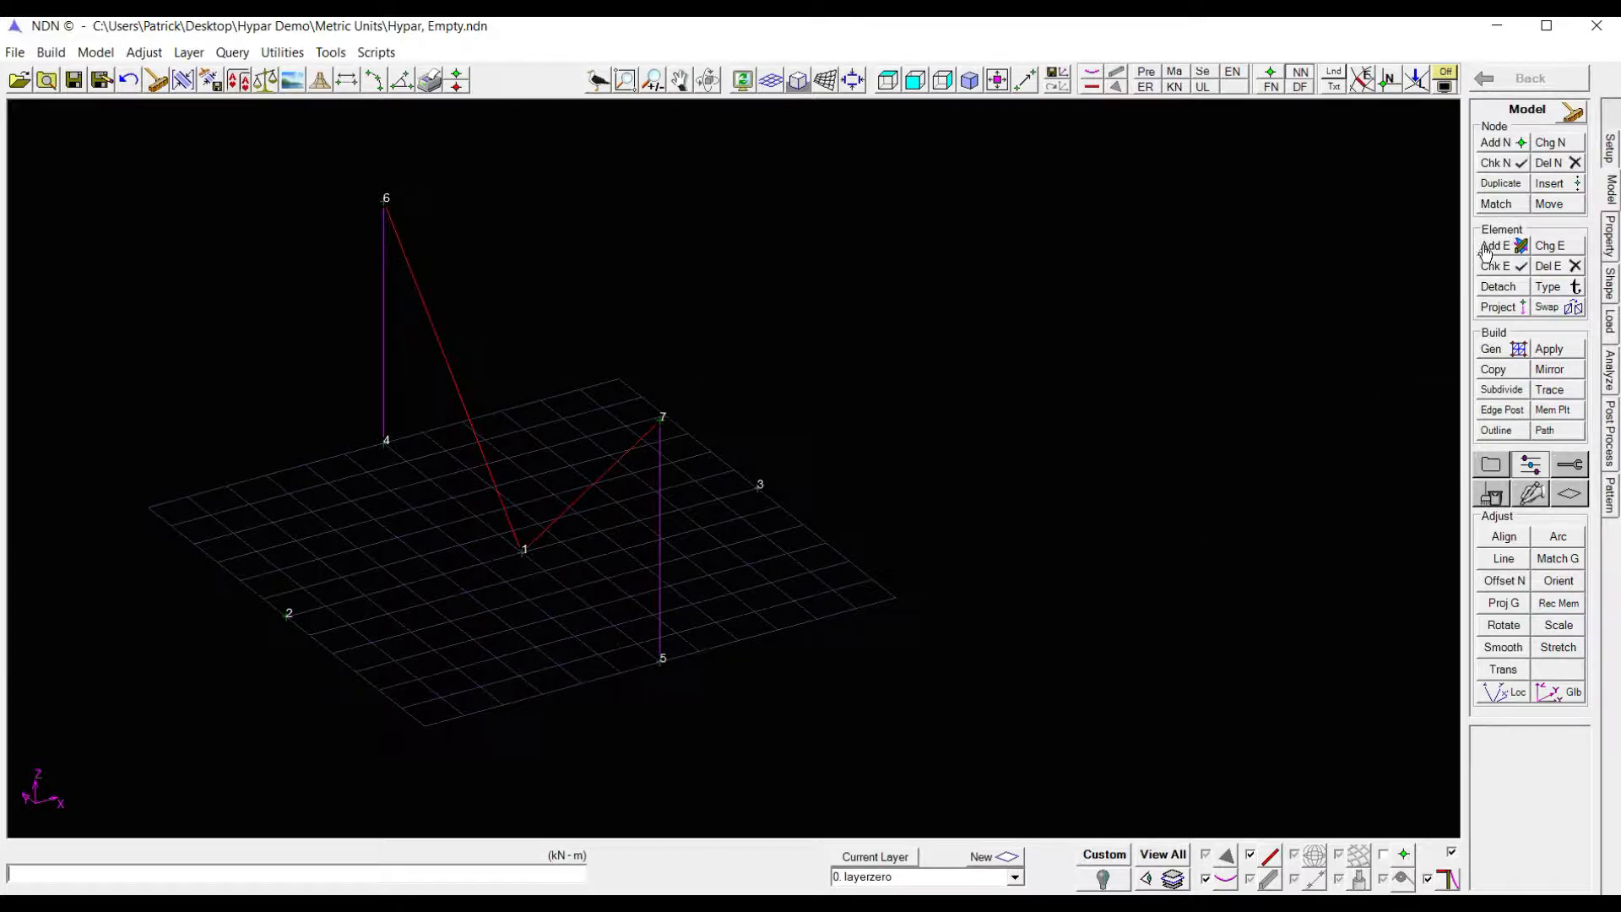
Step: Draw worklines from mast top node 6 down to corner node 2, ending the chain
click(1495, 245)
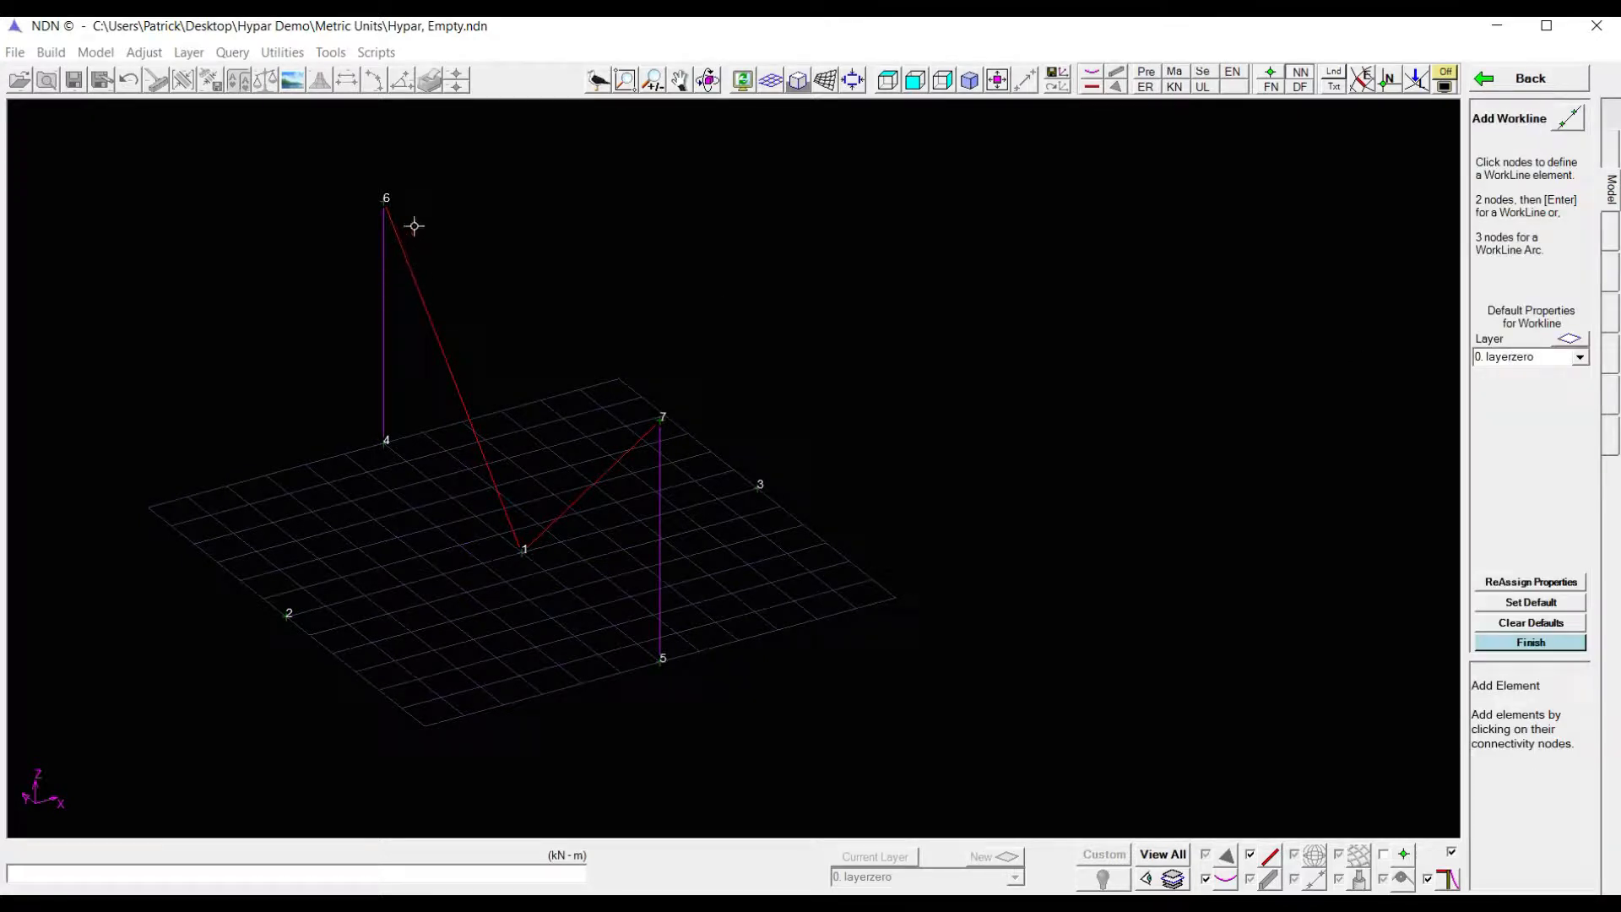
click(287, 613)
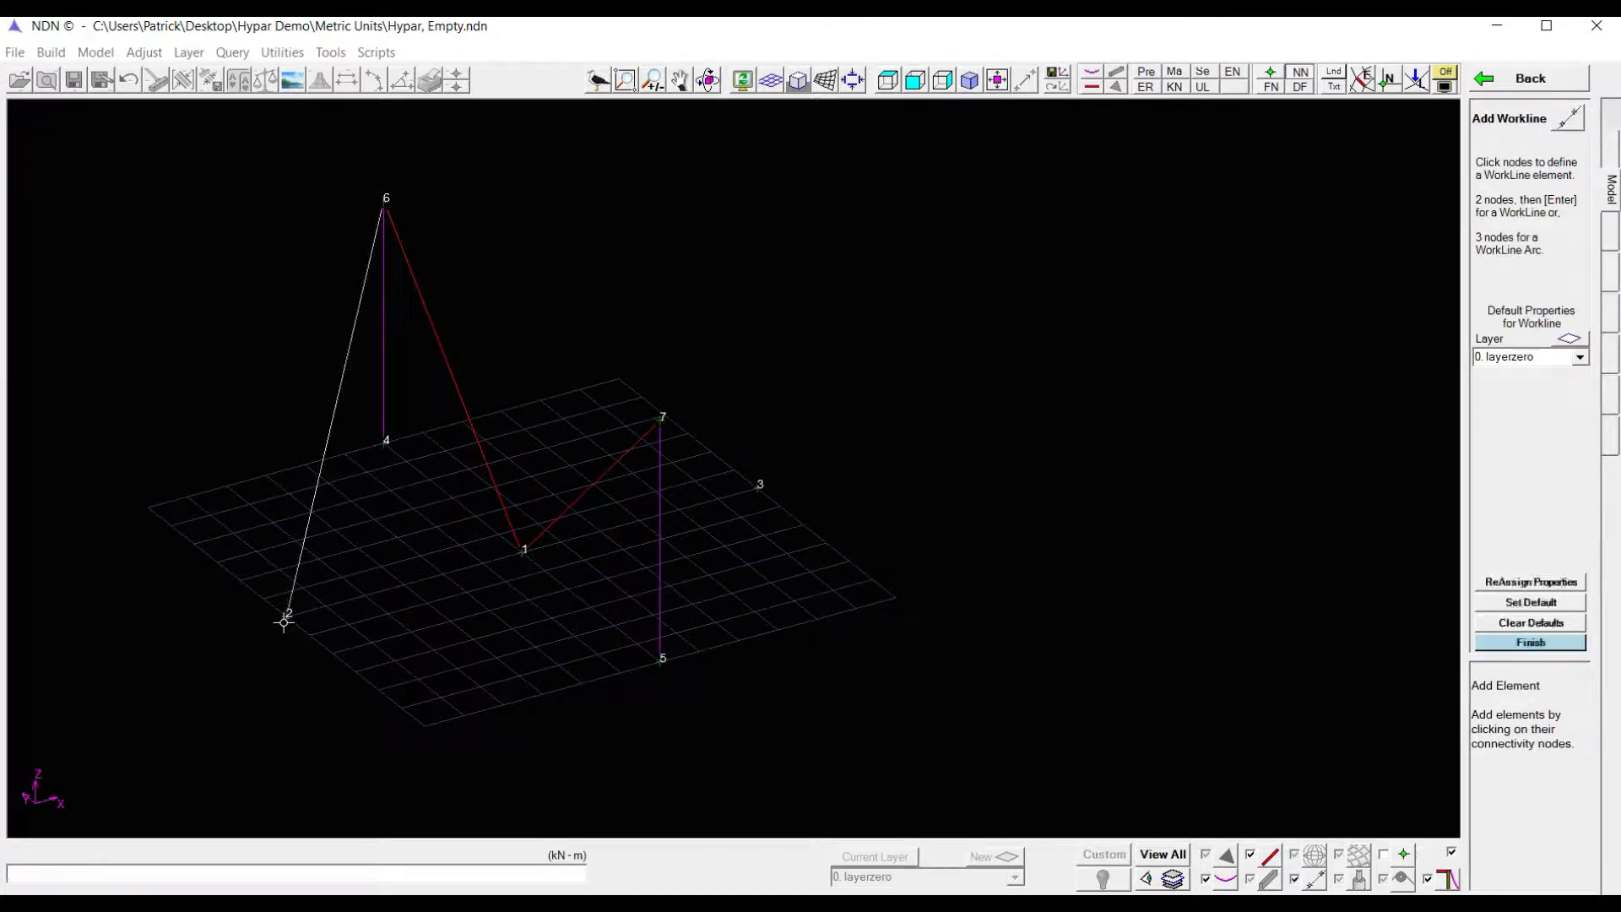
click(662, 419)
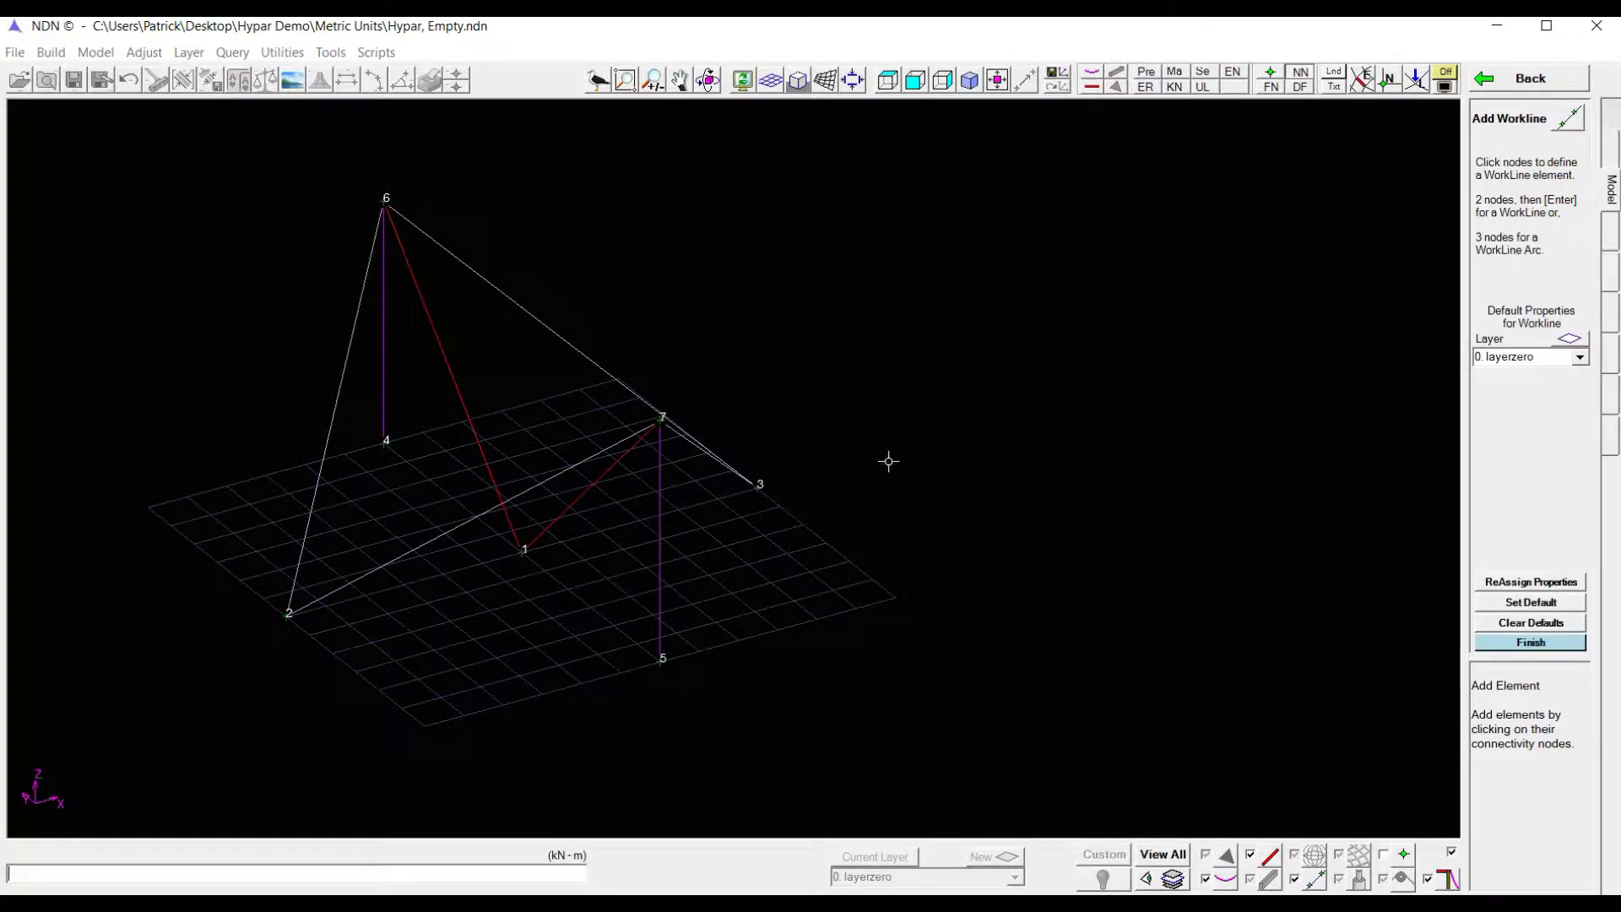
click(1529, 641)
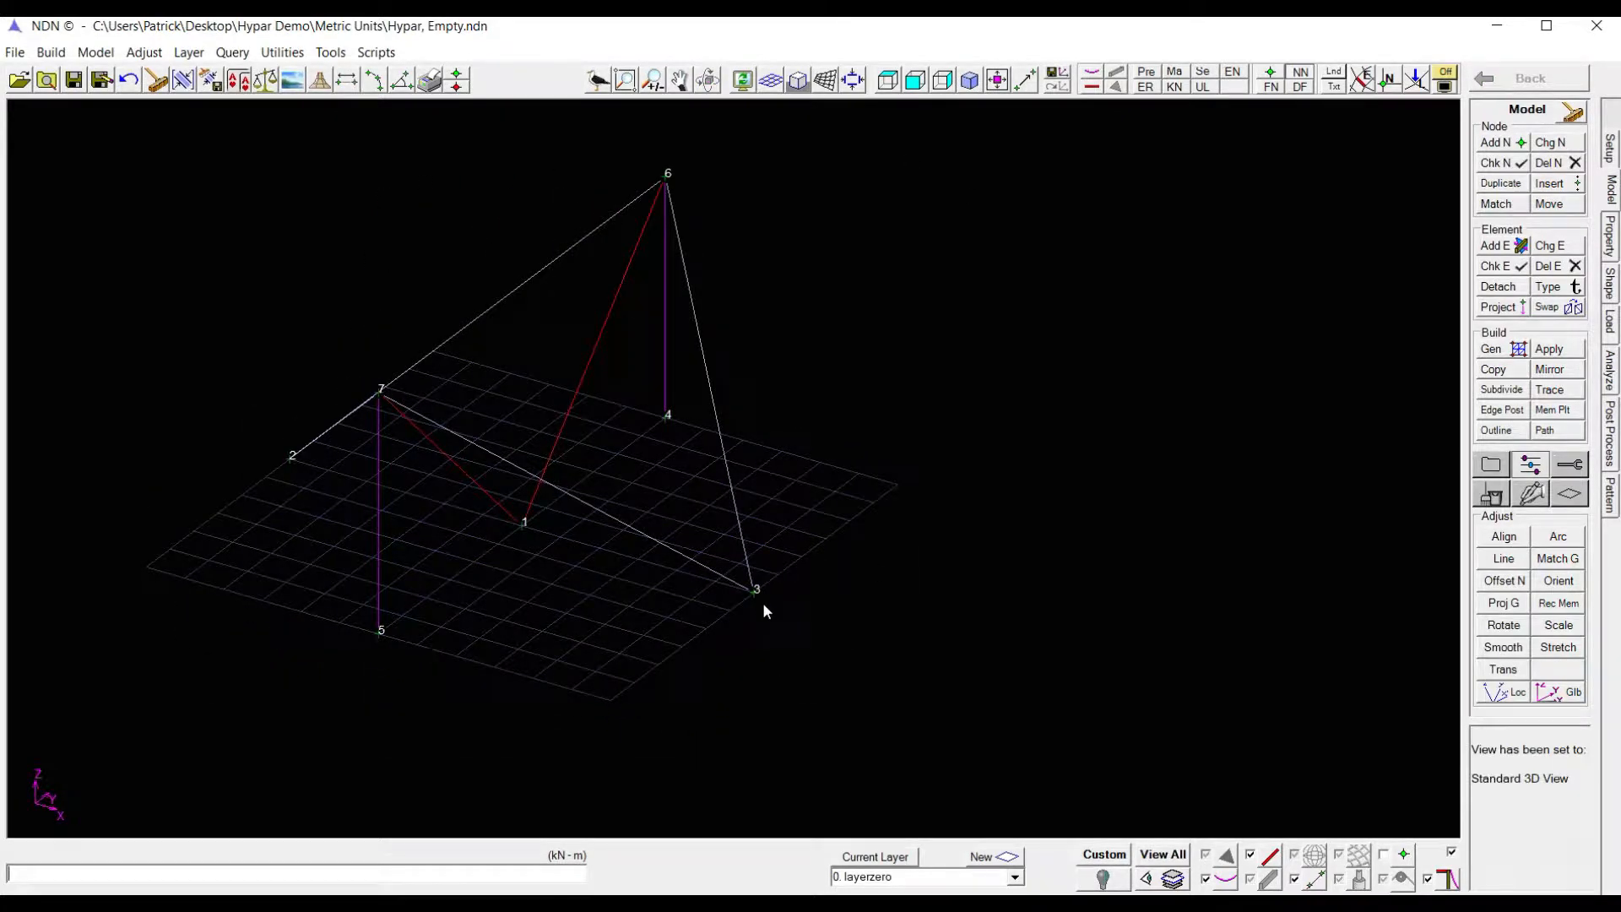
mouse_move(775, 589)
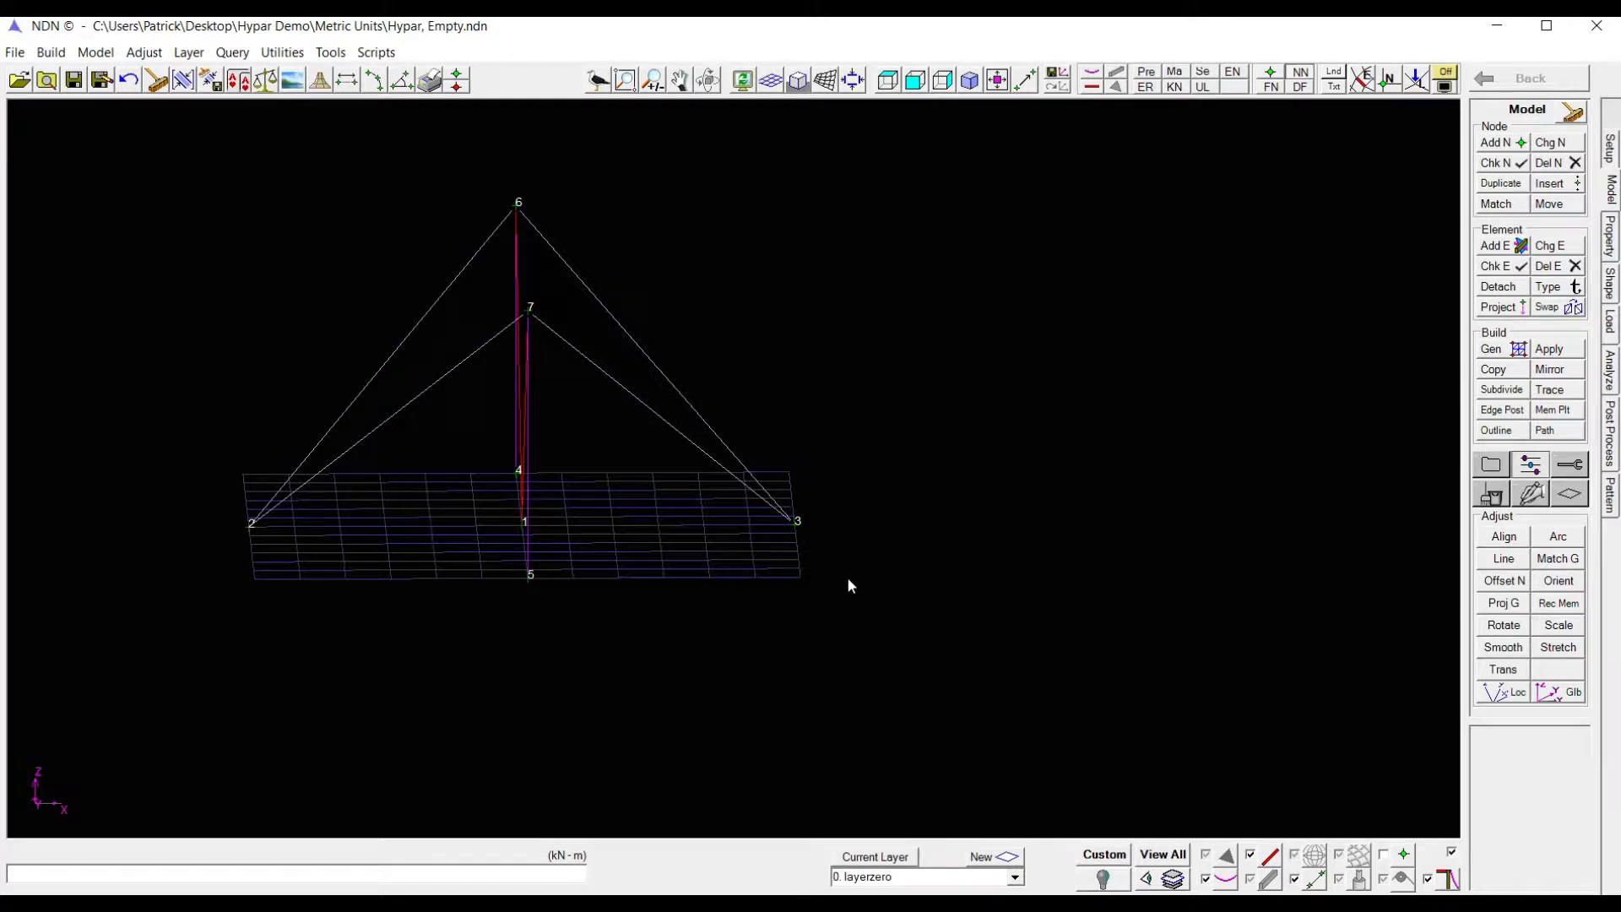
mouse_move(807, 524)
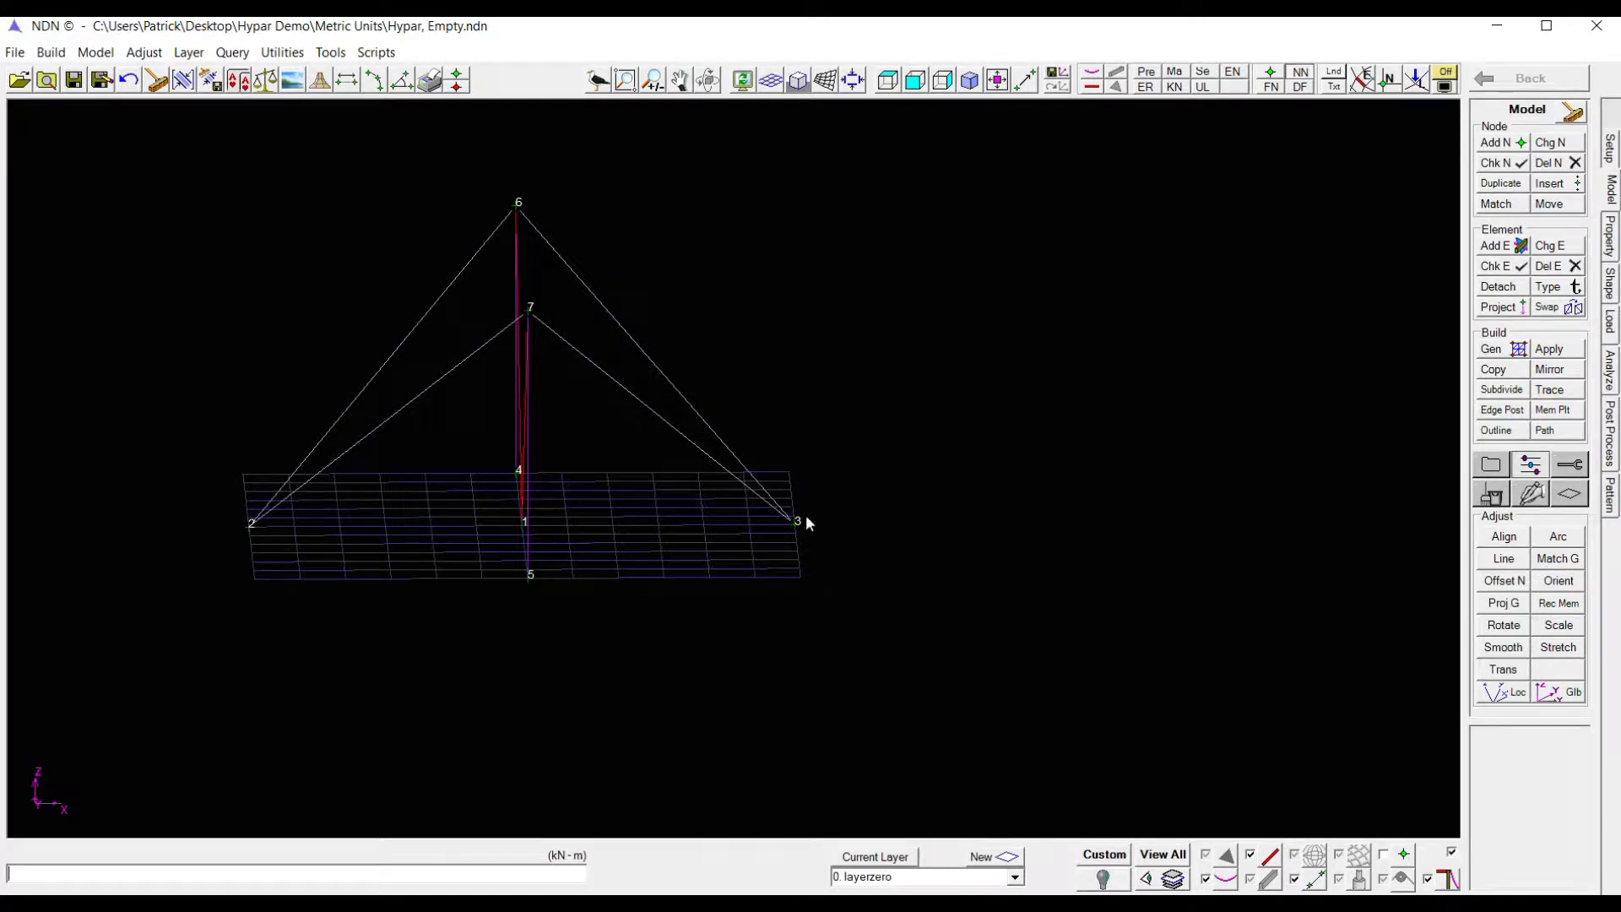
mouse_move(1489, 121)
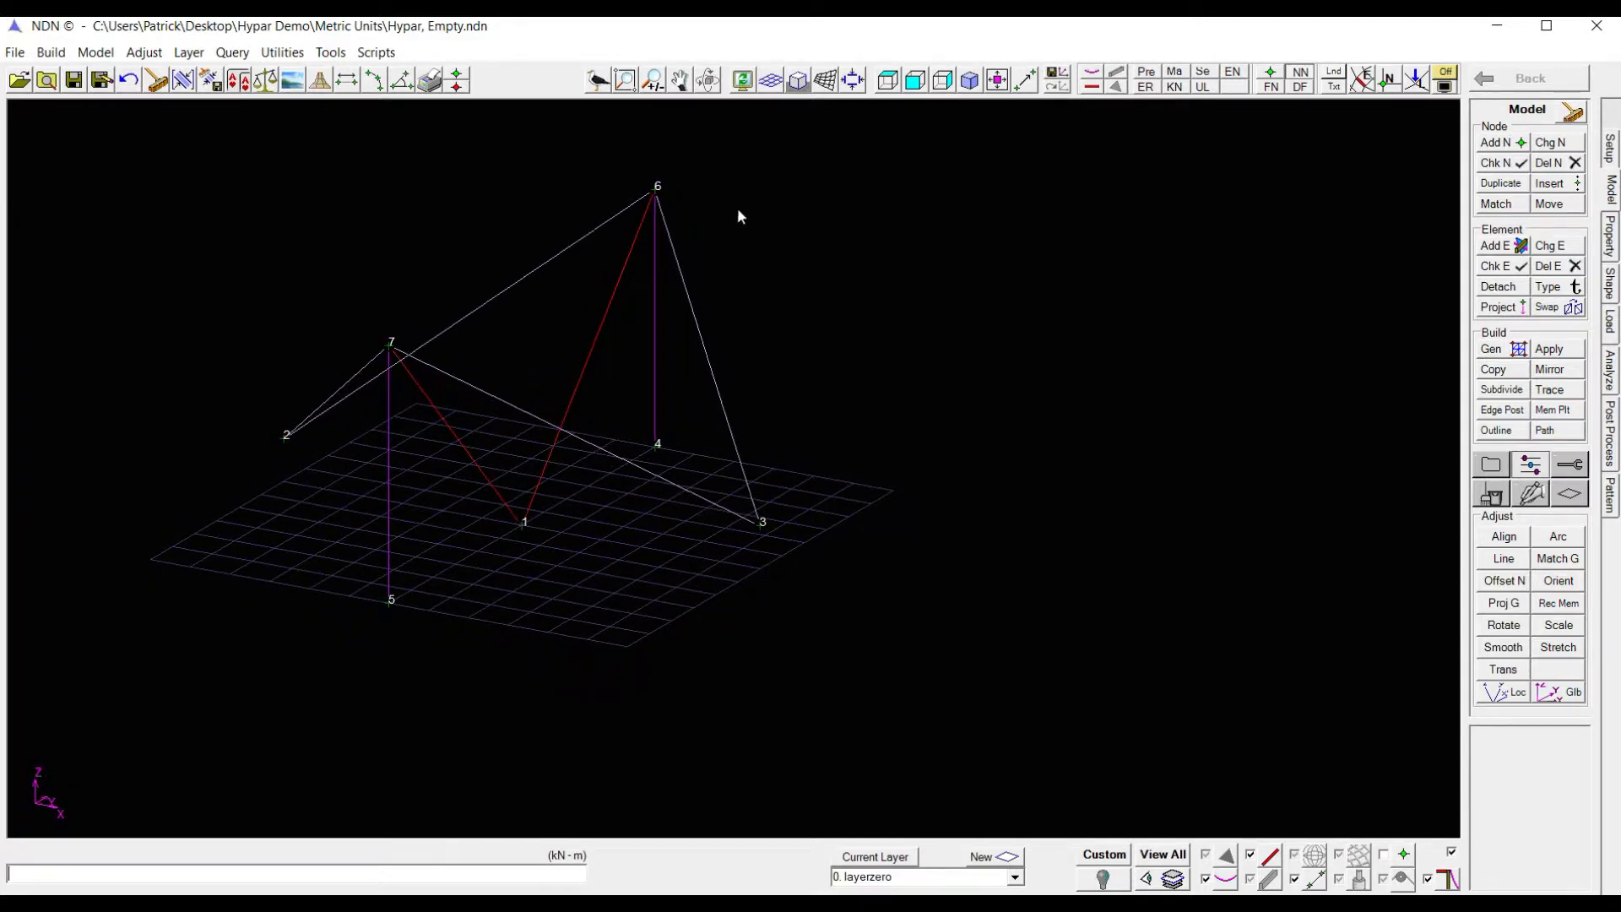
mouse_move(765, 575)
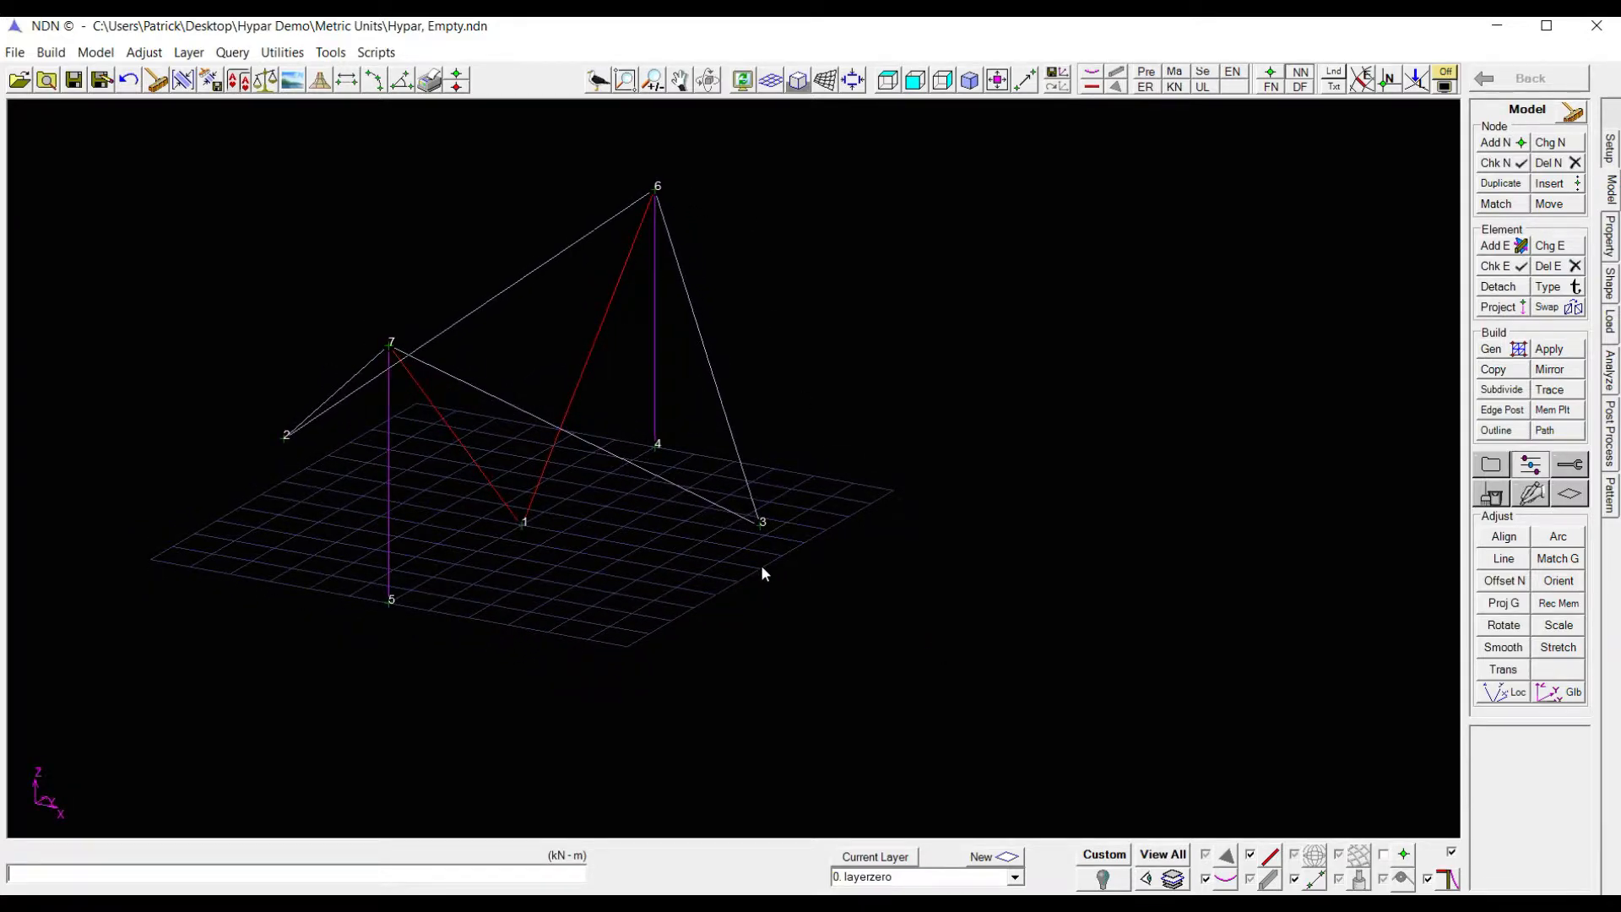
mouse_move(422, 604)
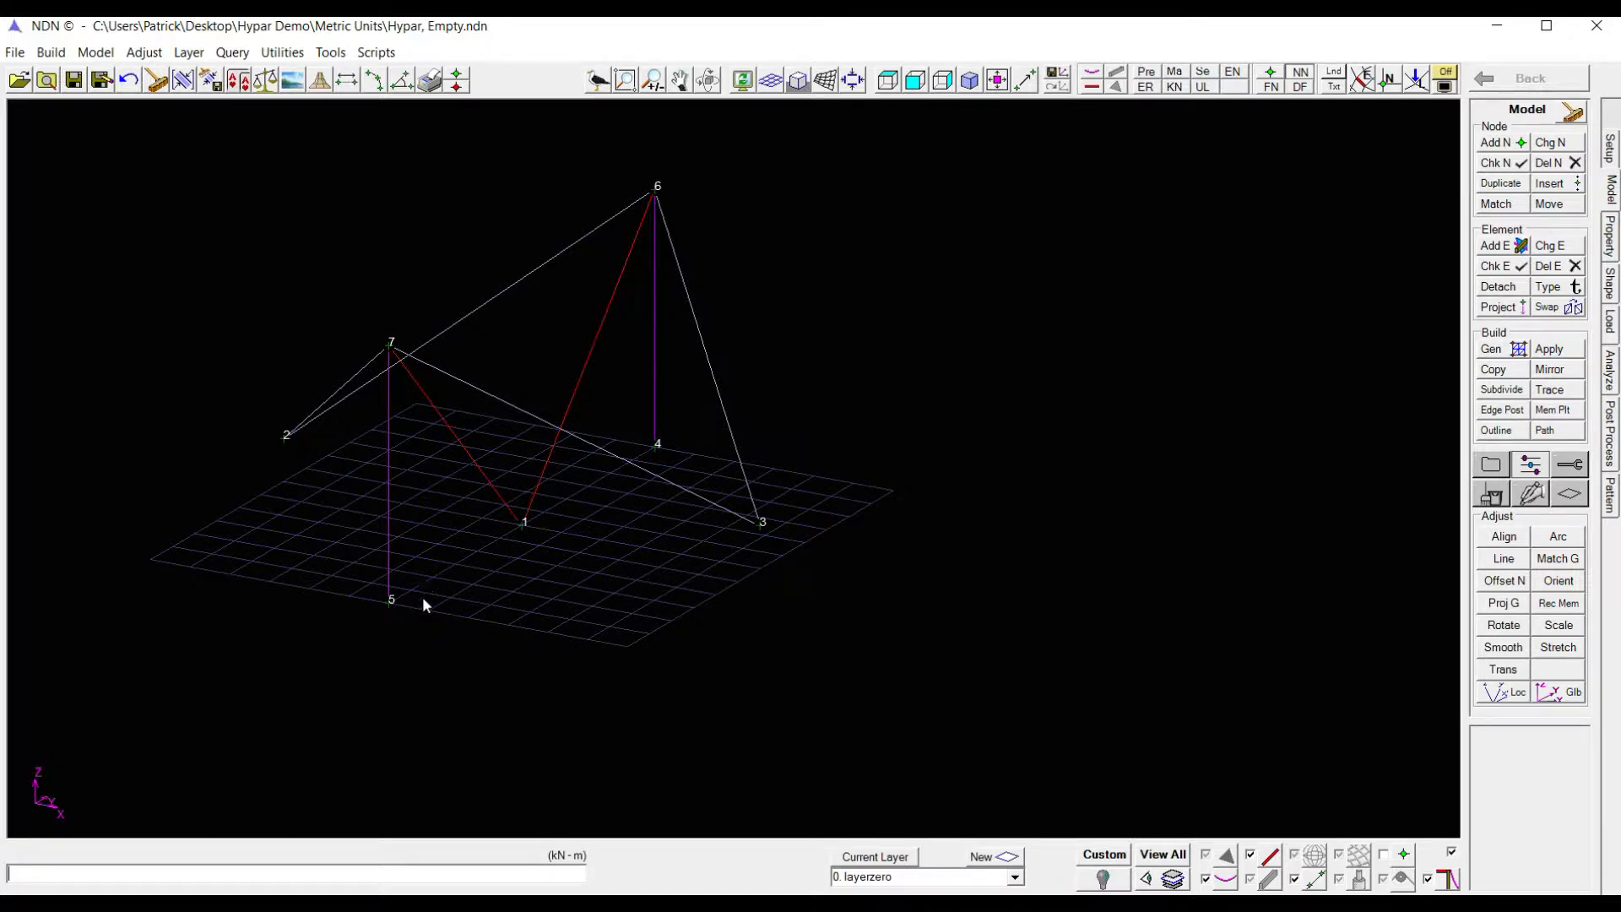
mouse_move(587, 395)
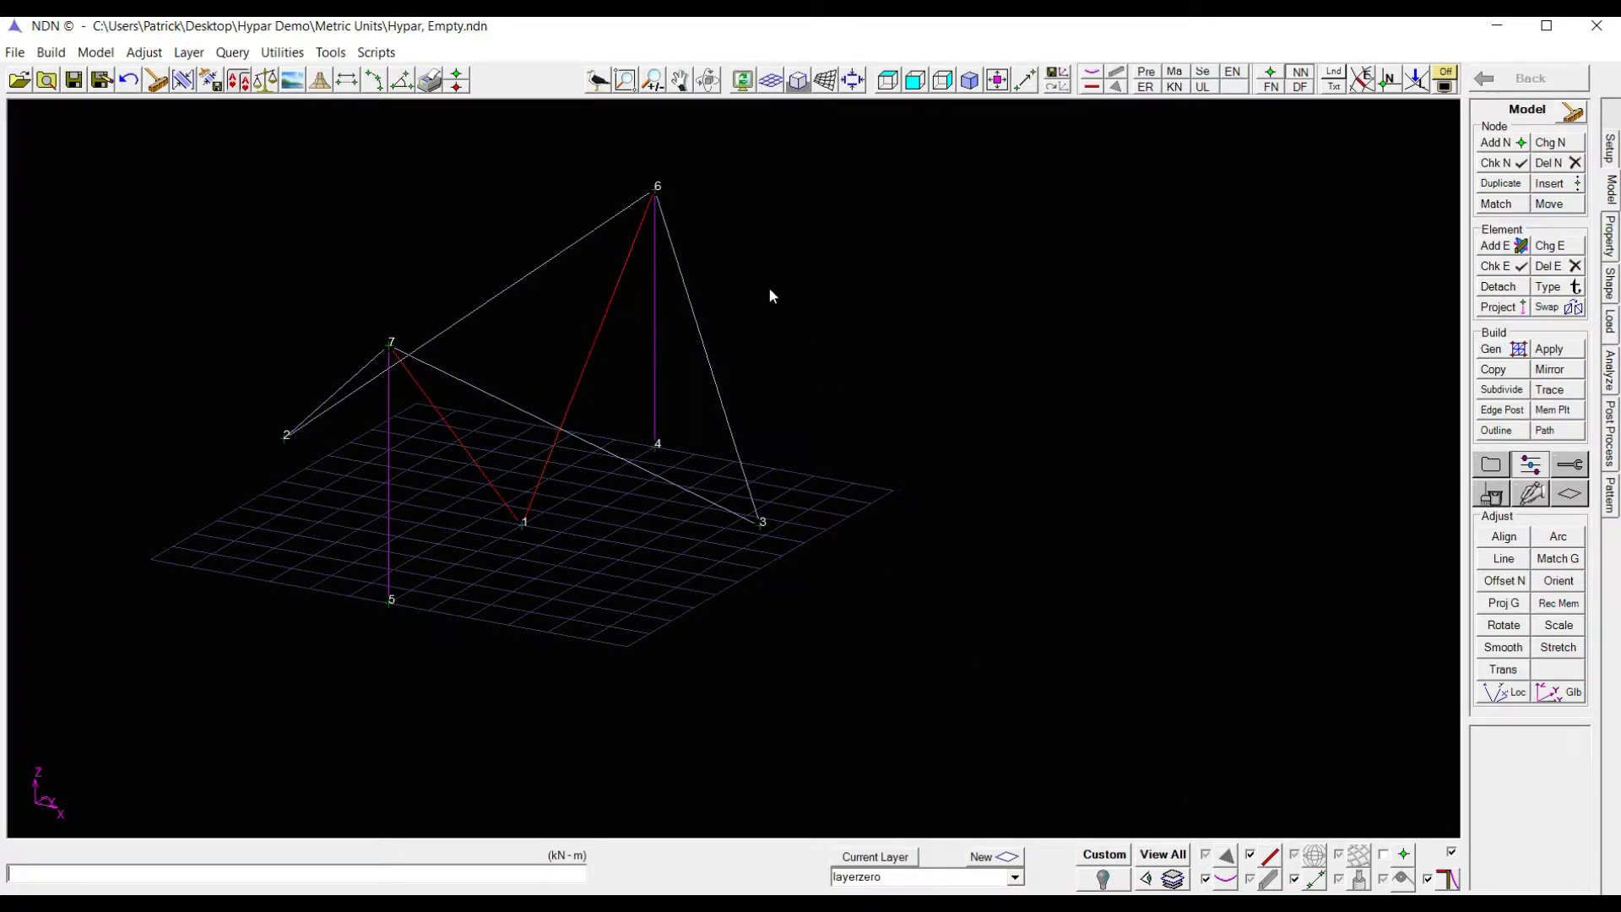
mouse_move(524, 378)
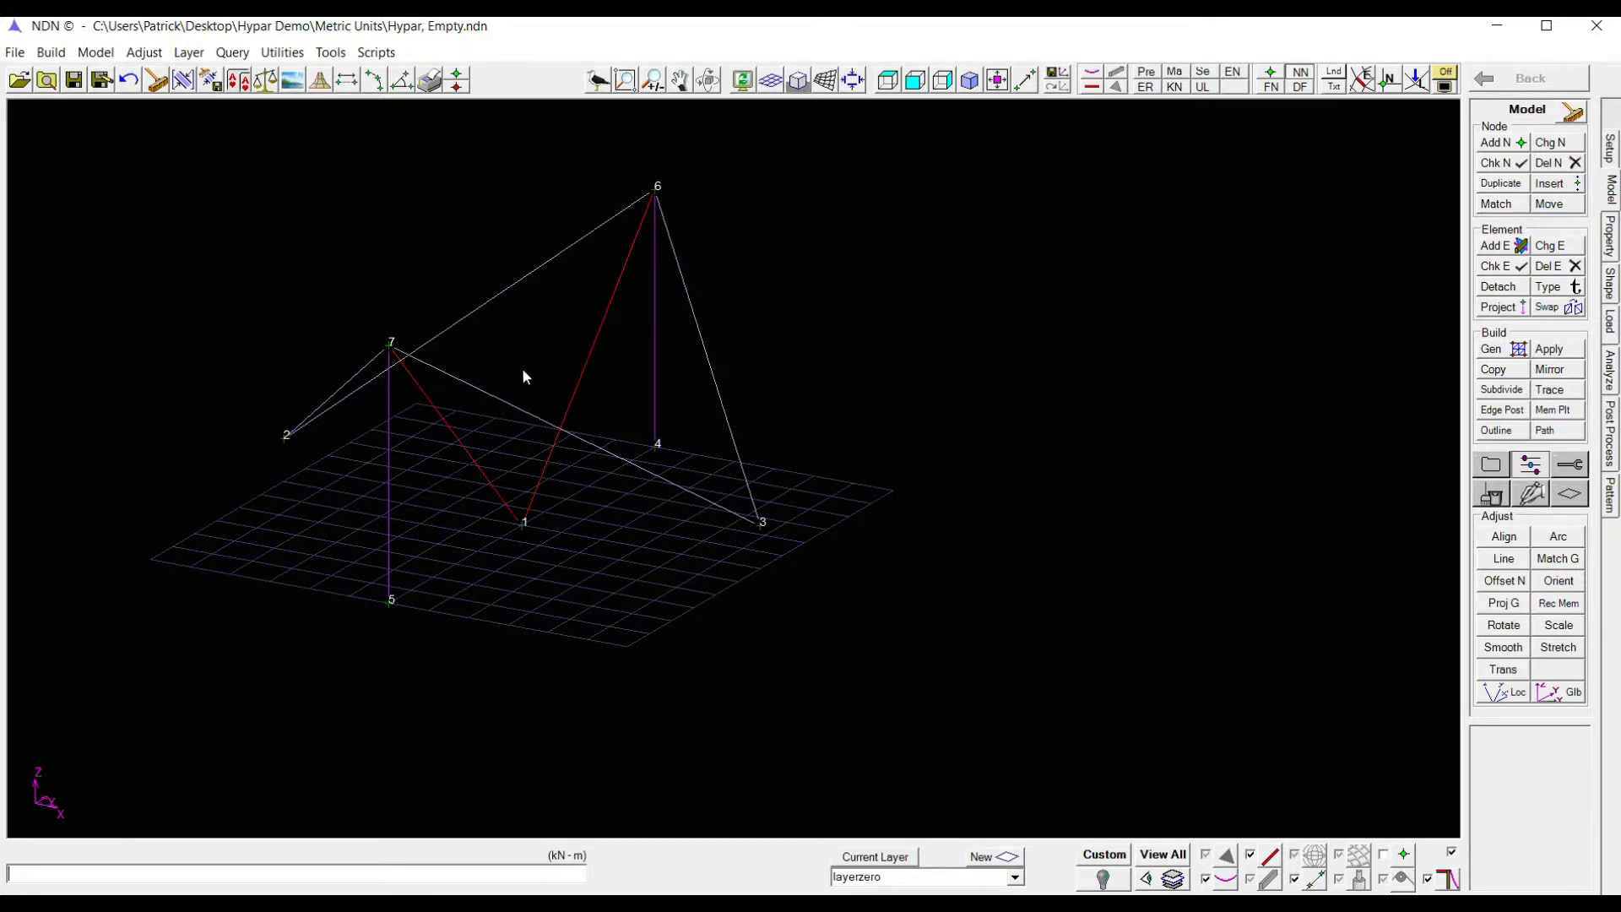
mouse_move(538, 373)
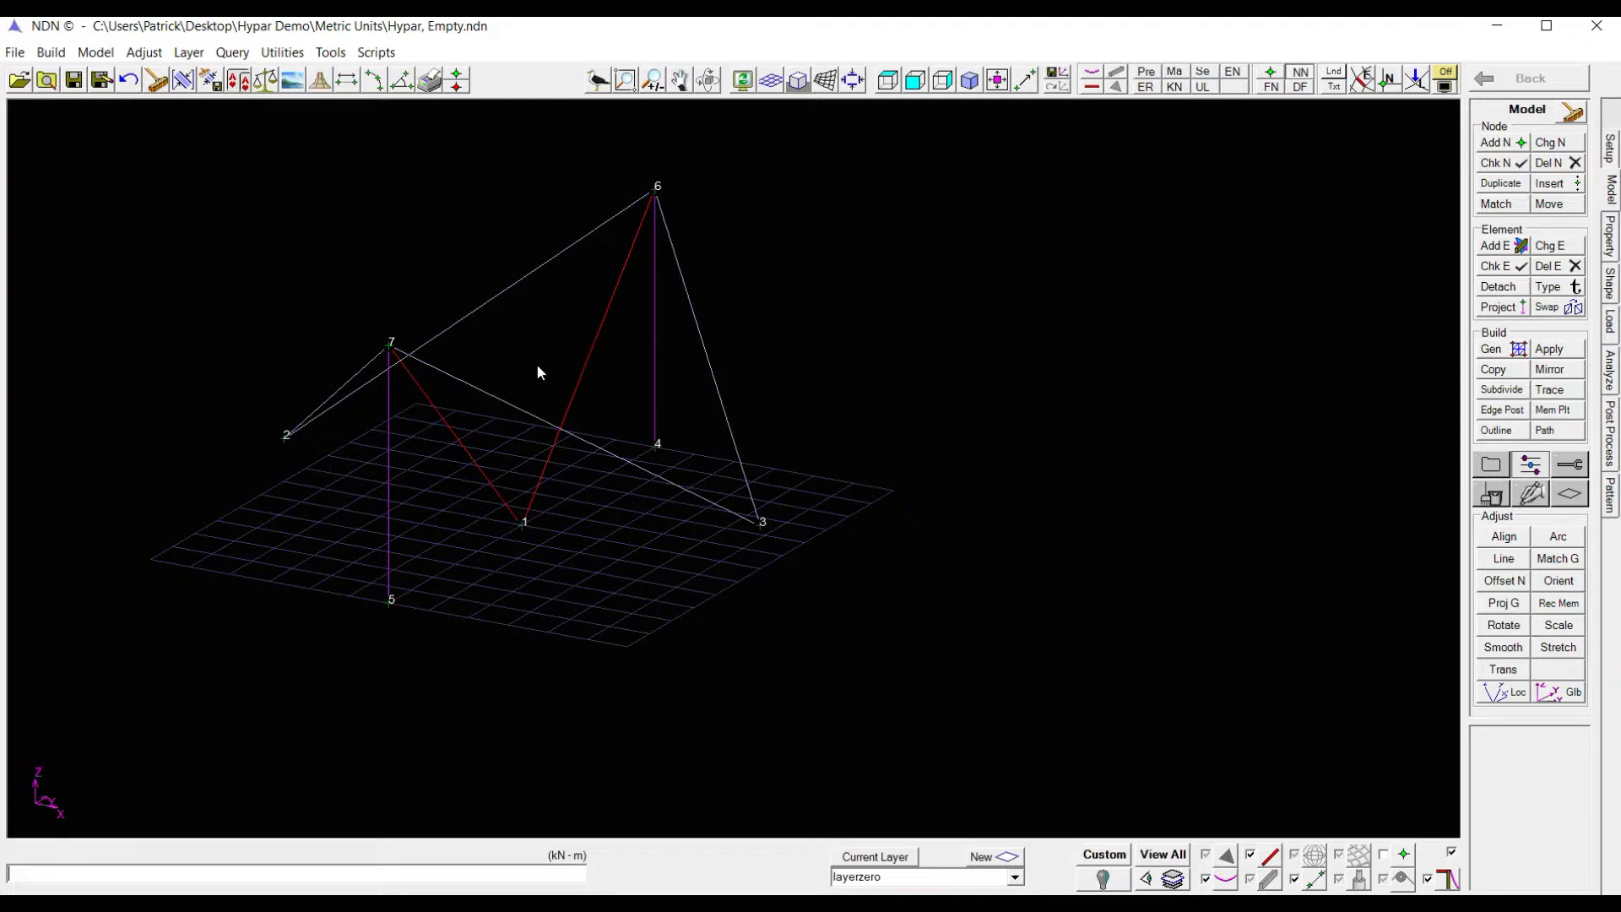
mouse_move(1387, 235)
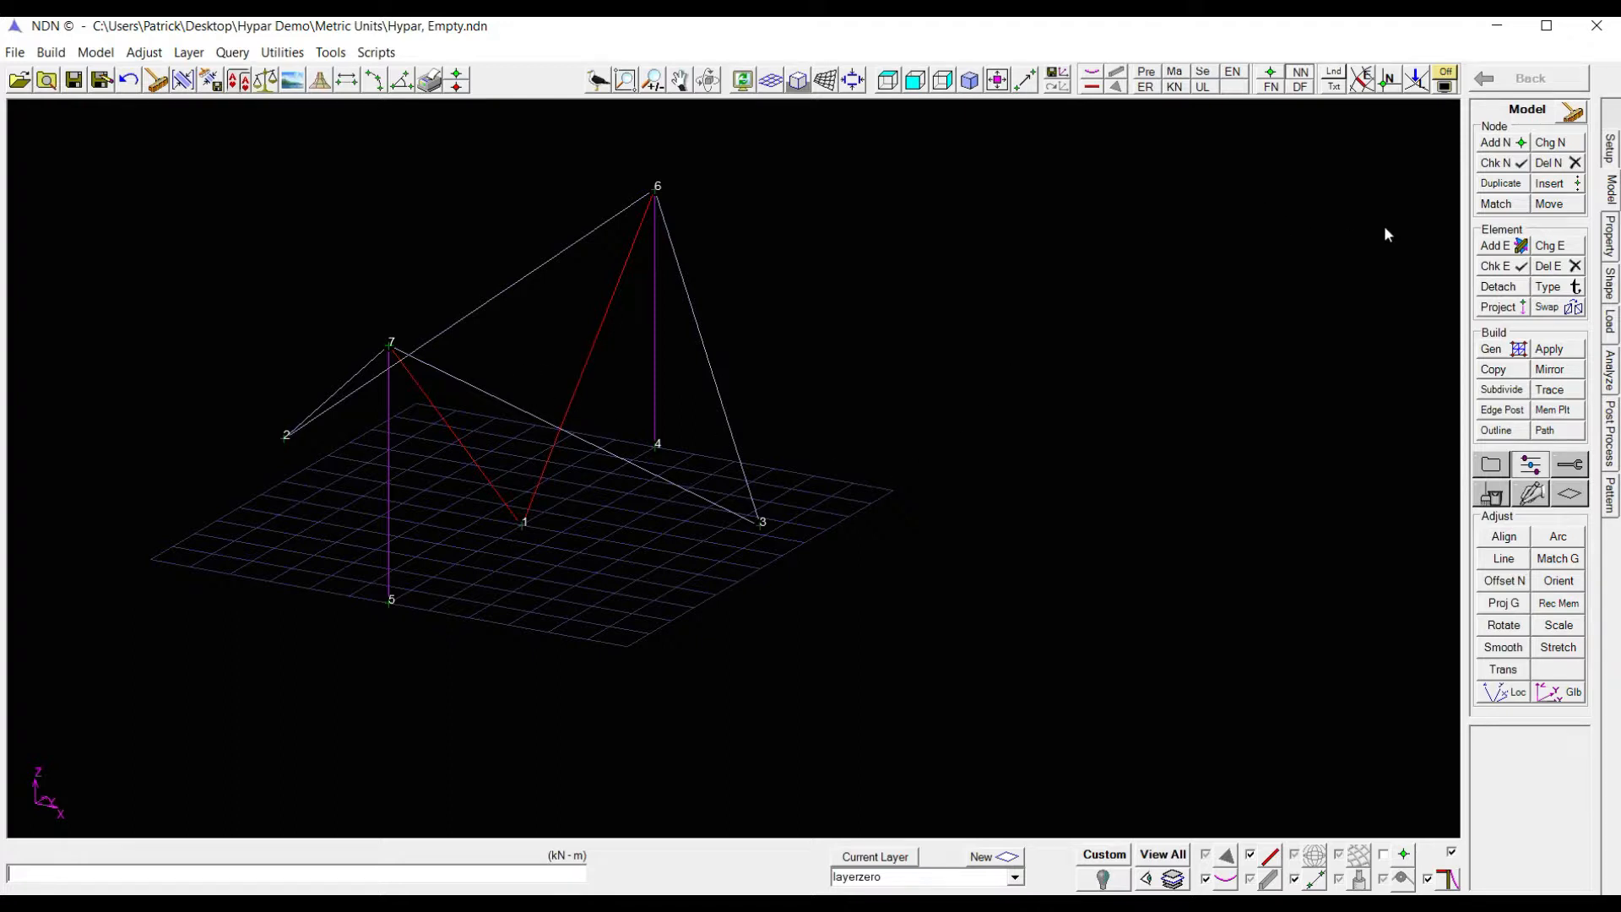
mouse_move(1466, 198)
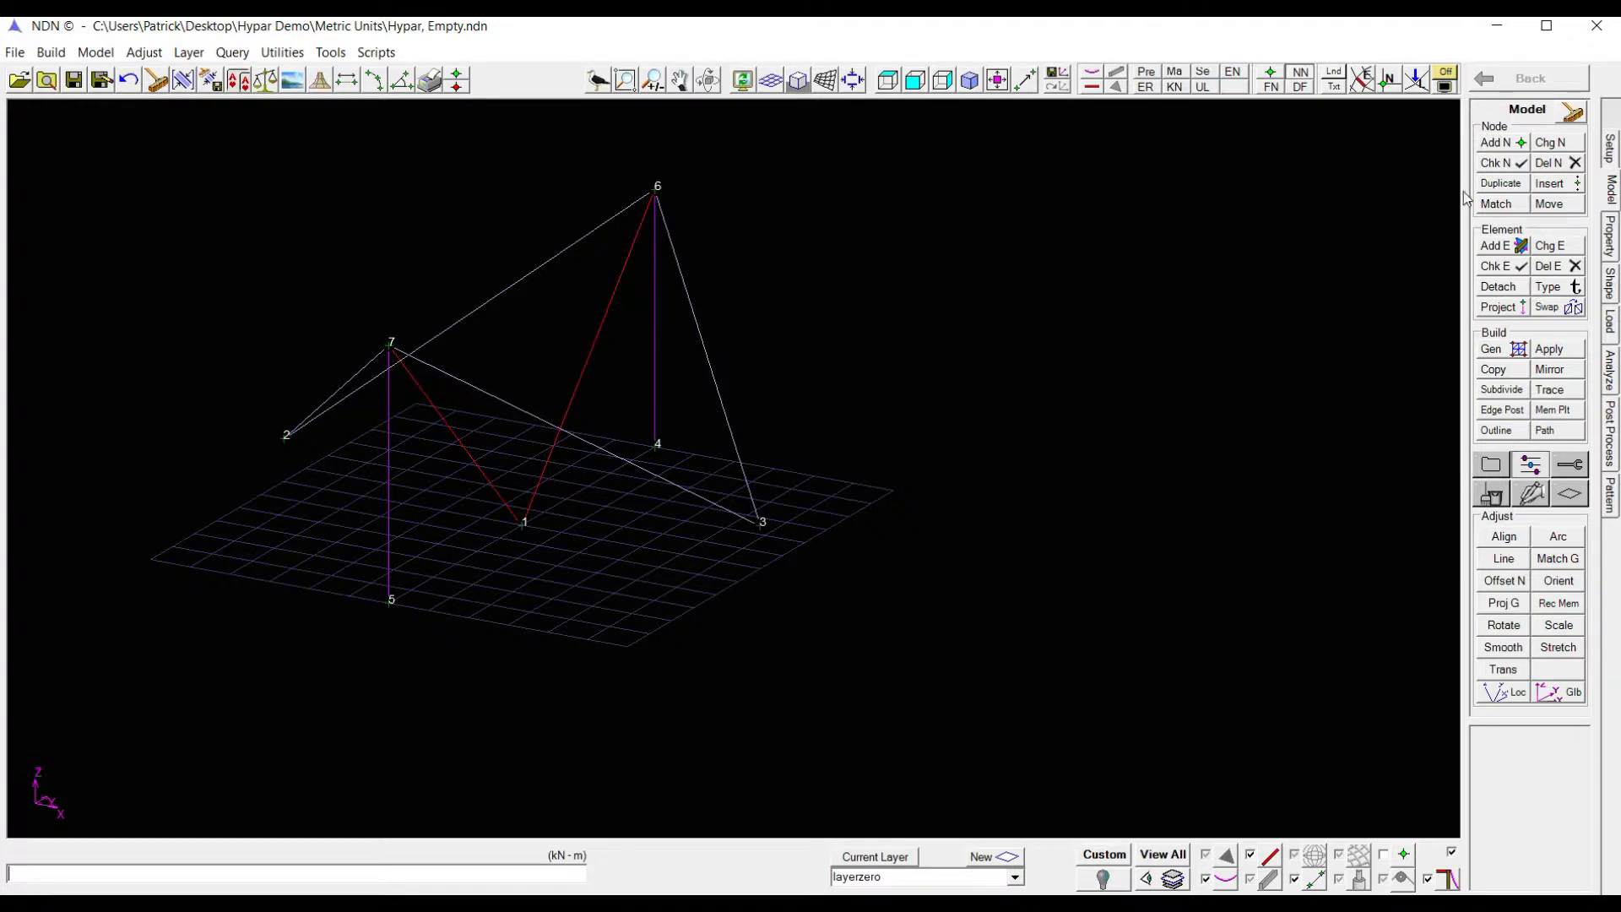
Step: Enable Centroid placement in the node Insert options
click(1550, 183)
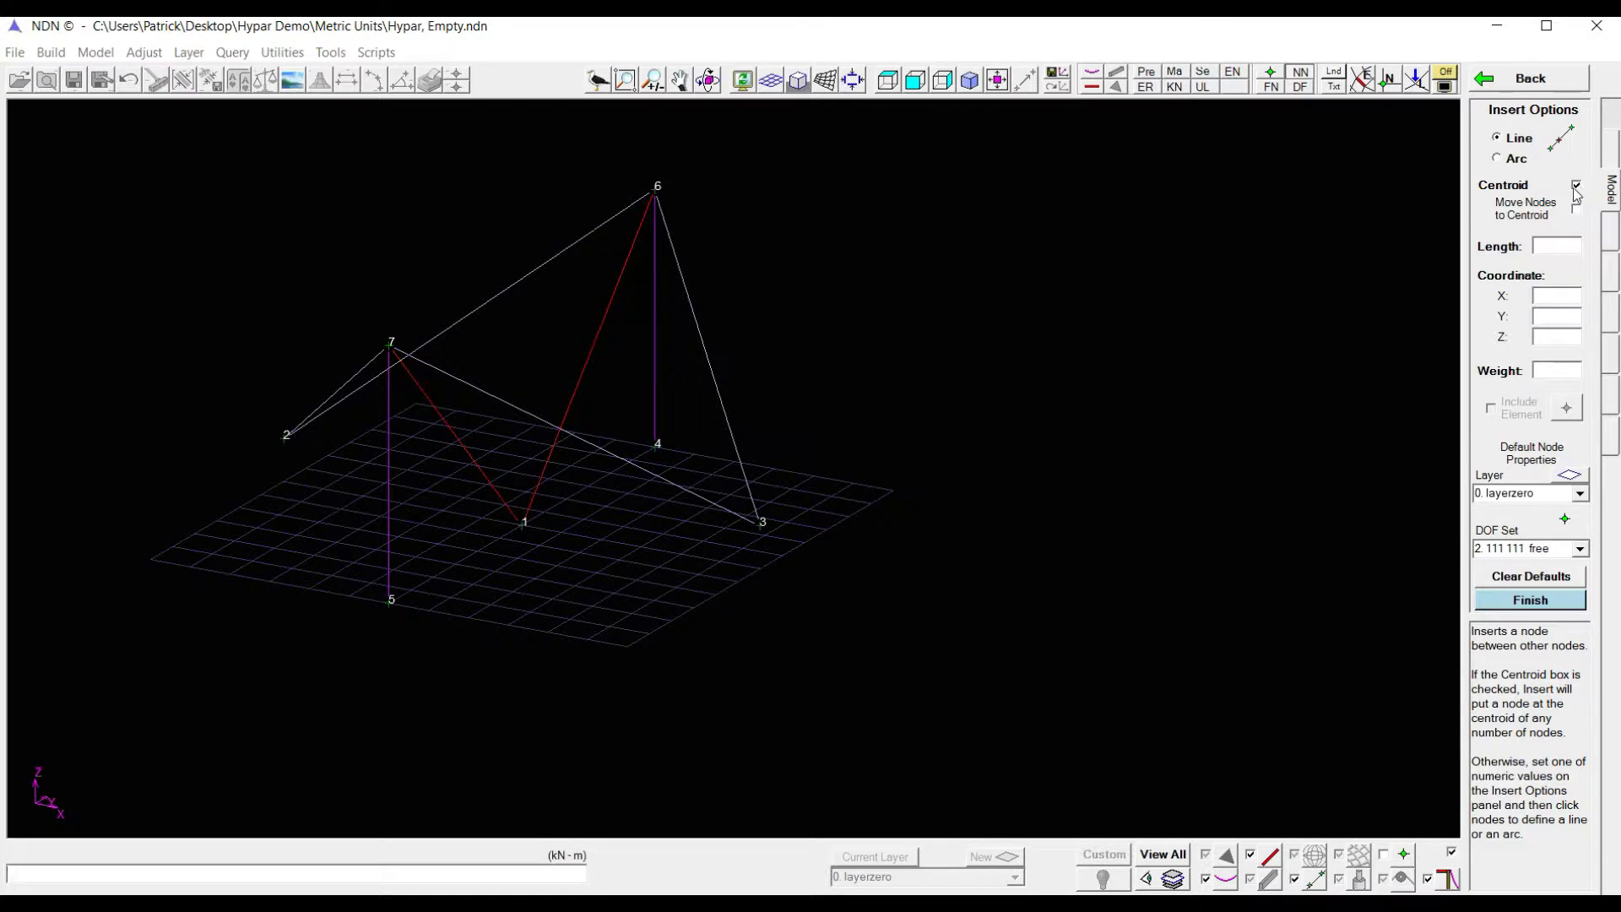
click(1575, 184)
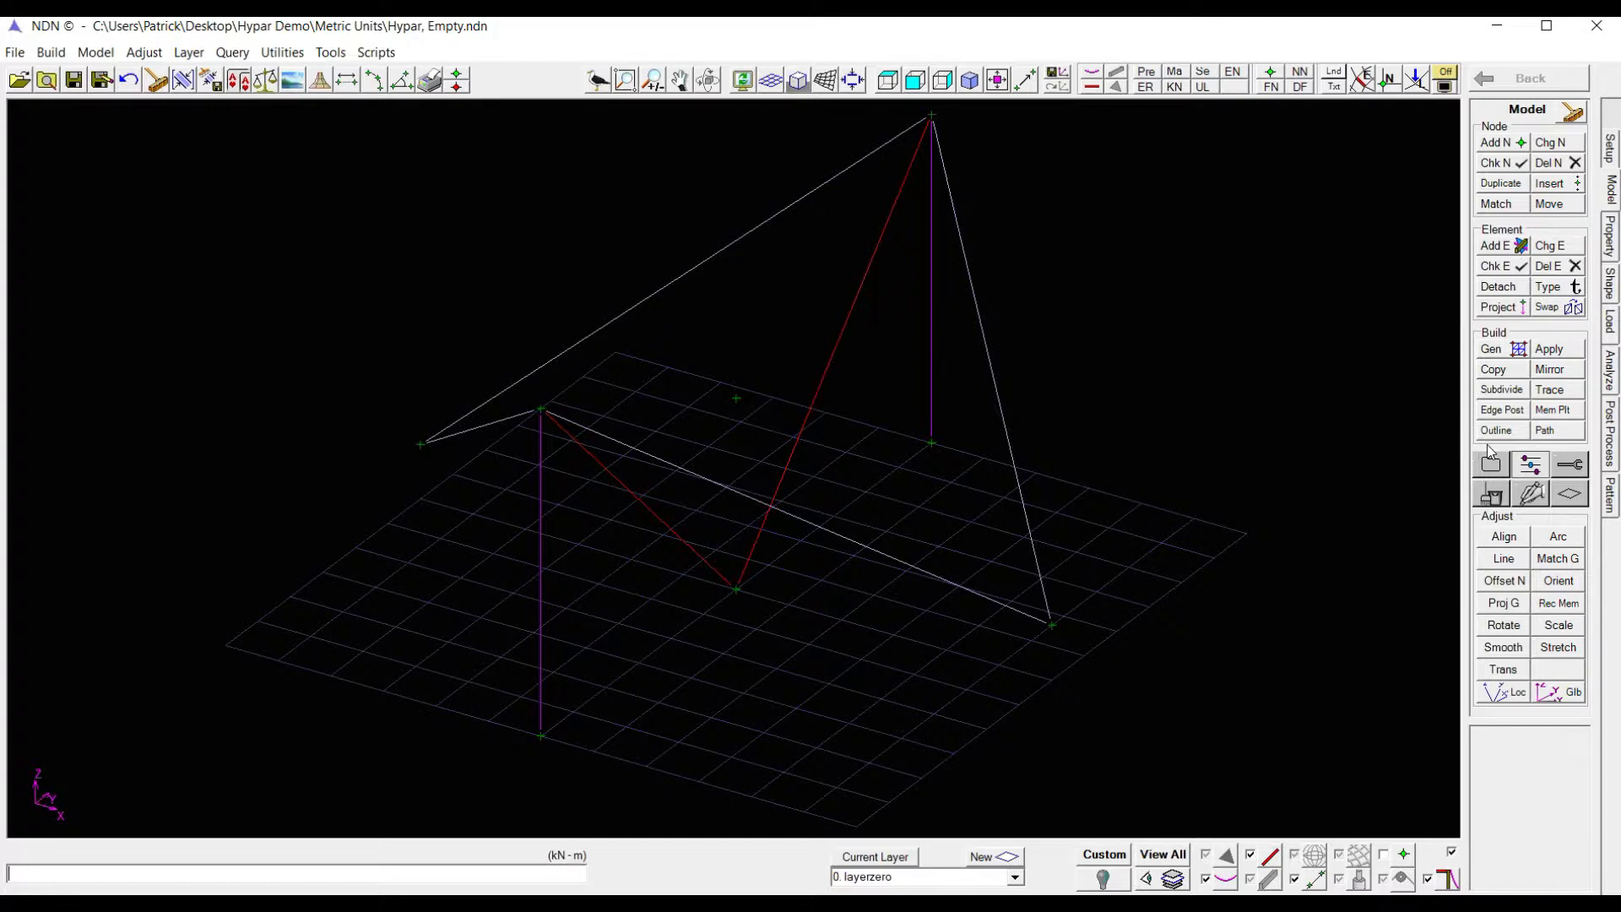
Step: Generate an 8x8 Union Jack membrane mesh between the tall mast and right corner
click(1491, 349)
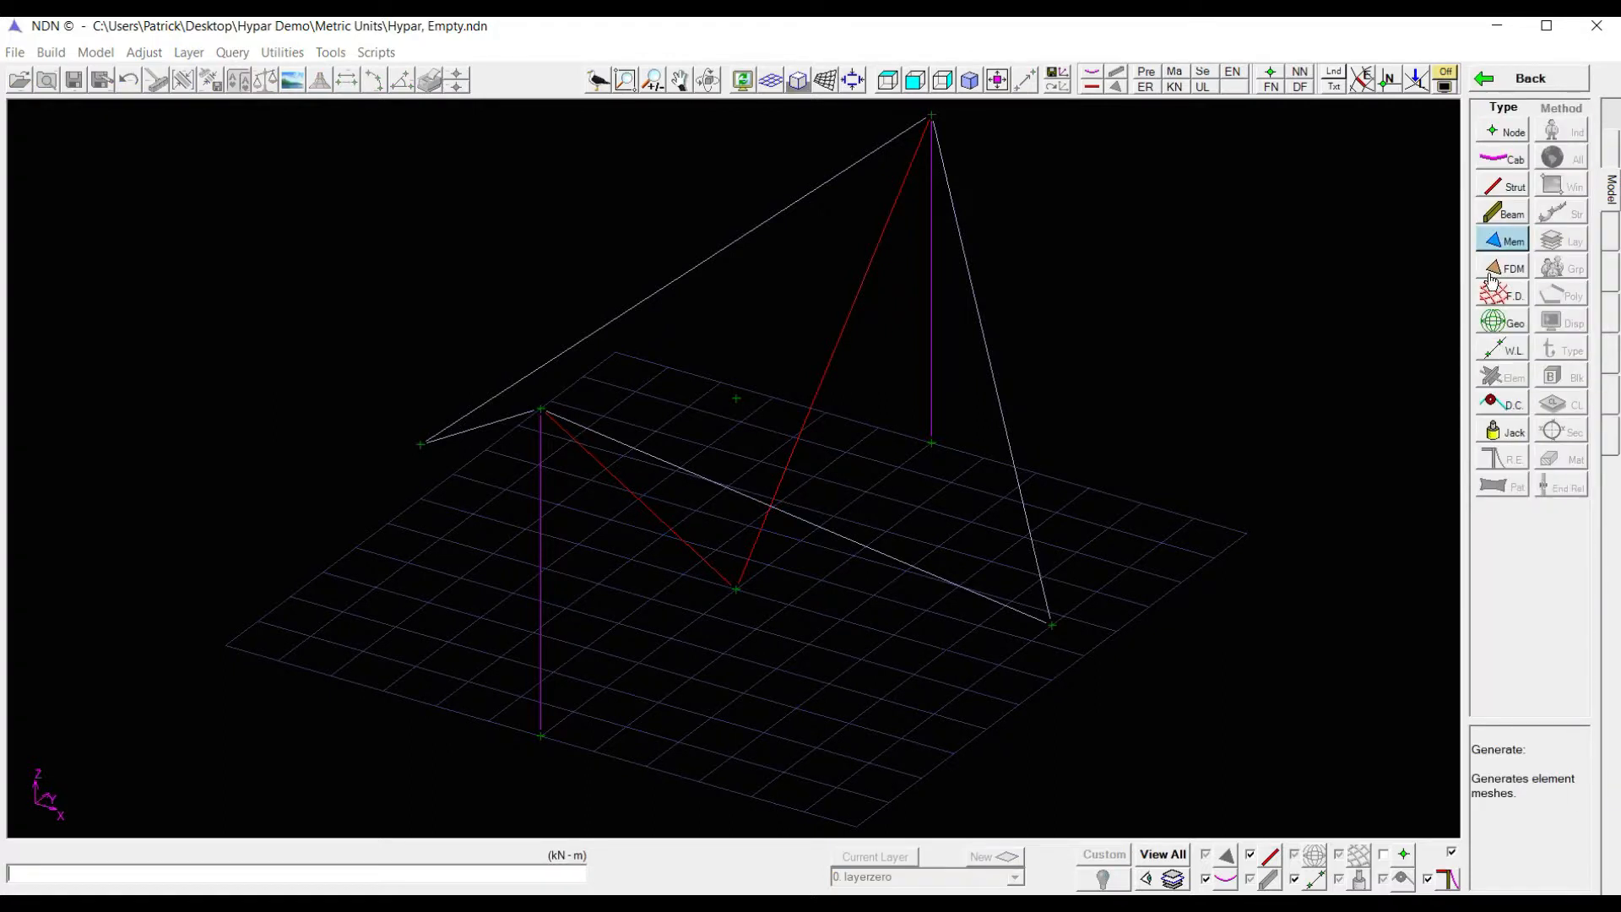
click(1511, 268)
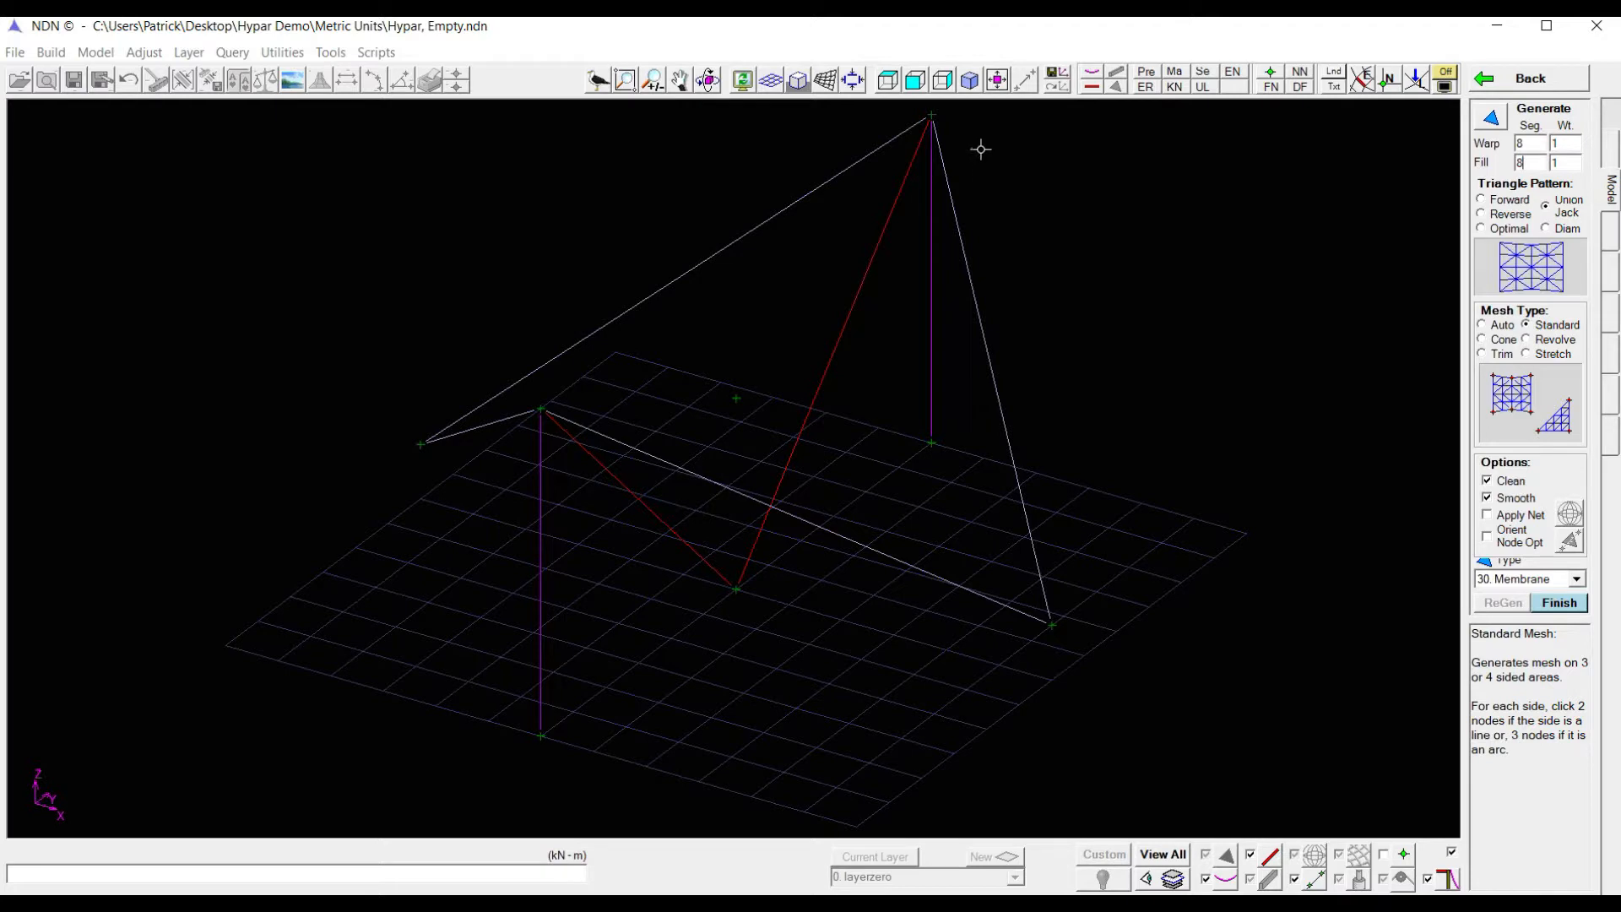
mouse_move(1029, 292)
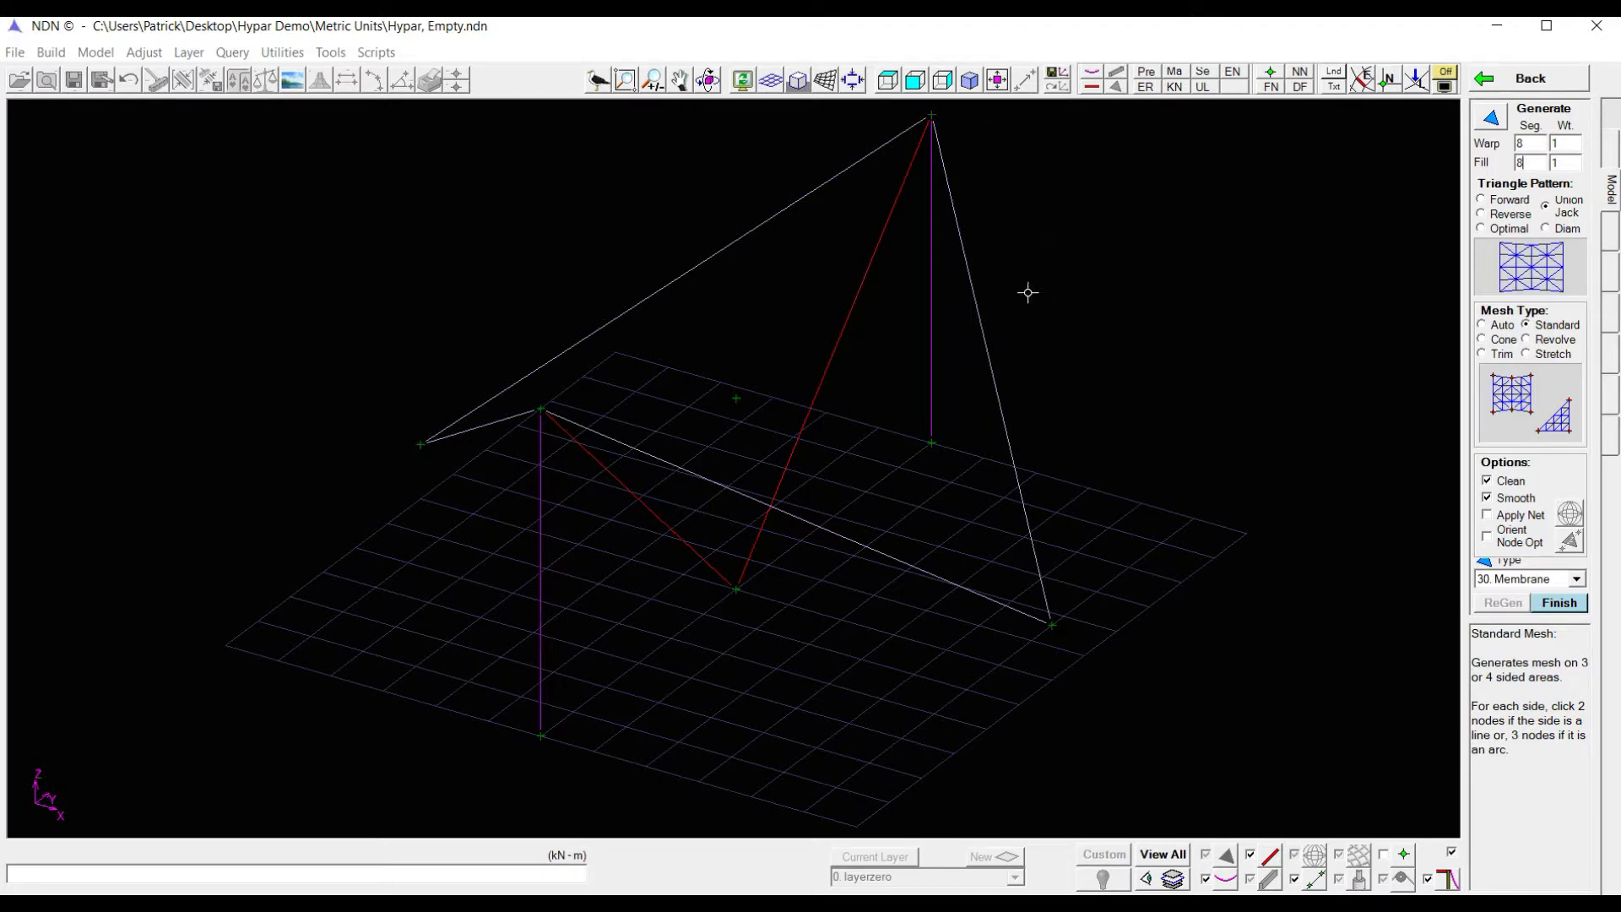
mouse_move(931, 114)
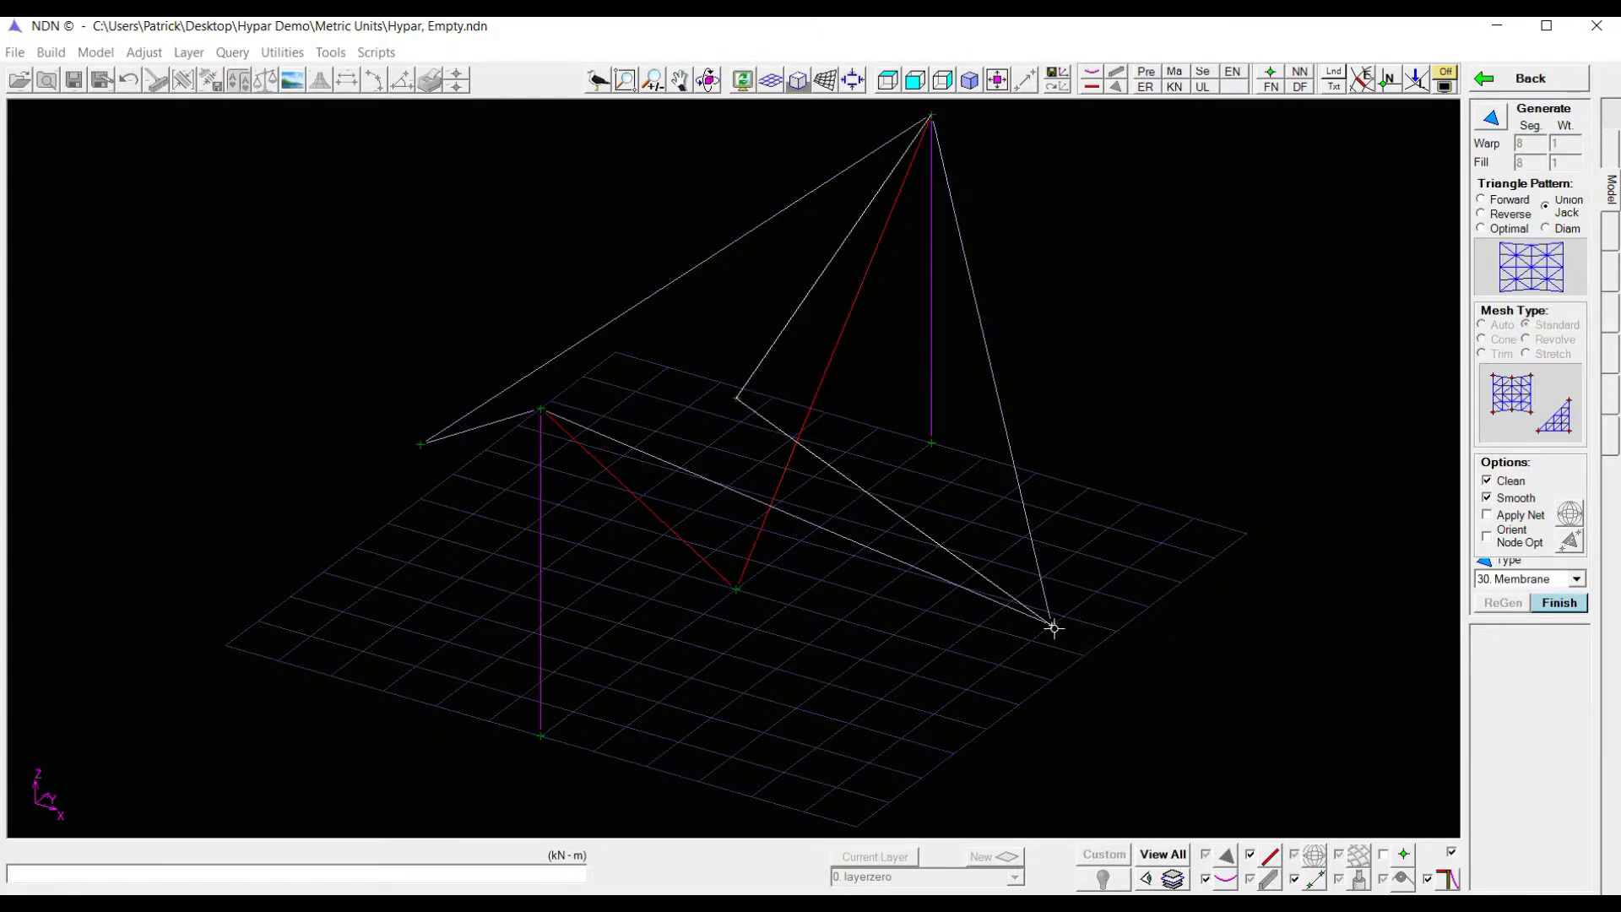
click(1560, 602)
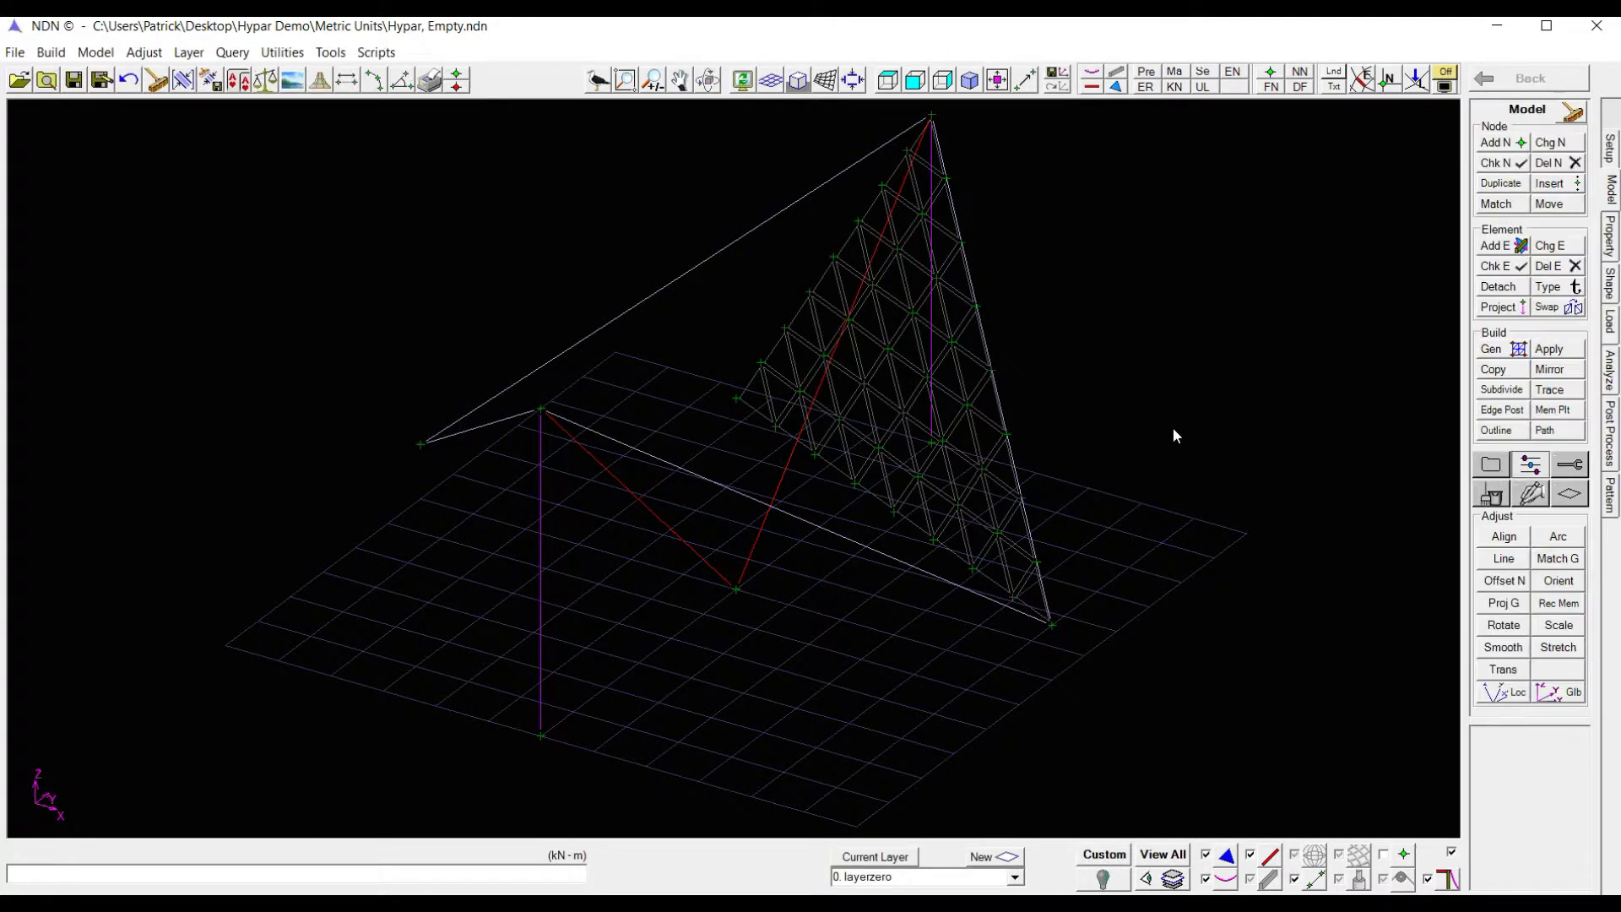
mouse_move(1238, 529)
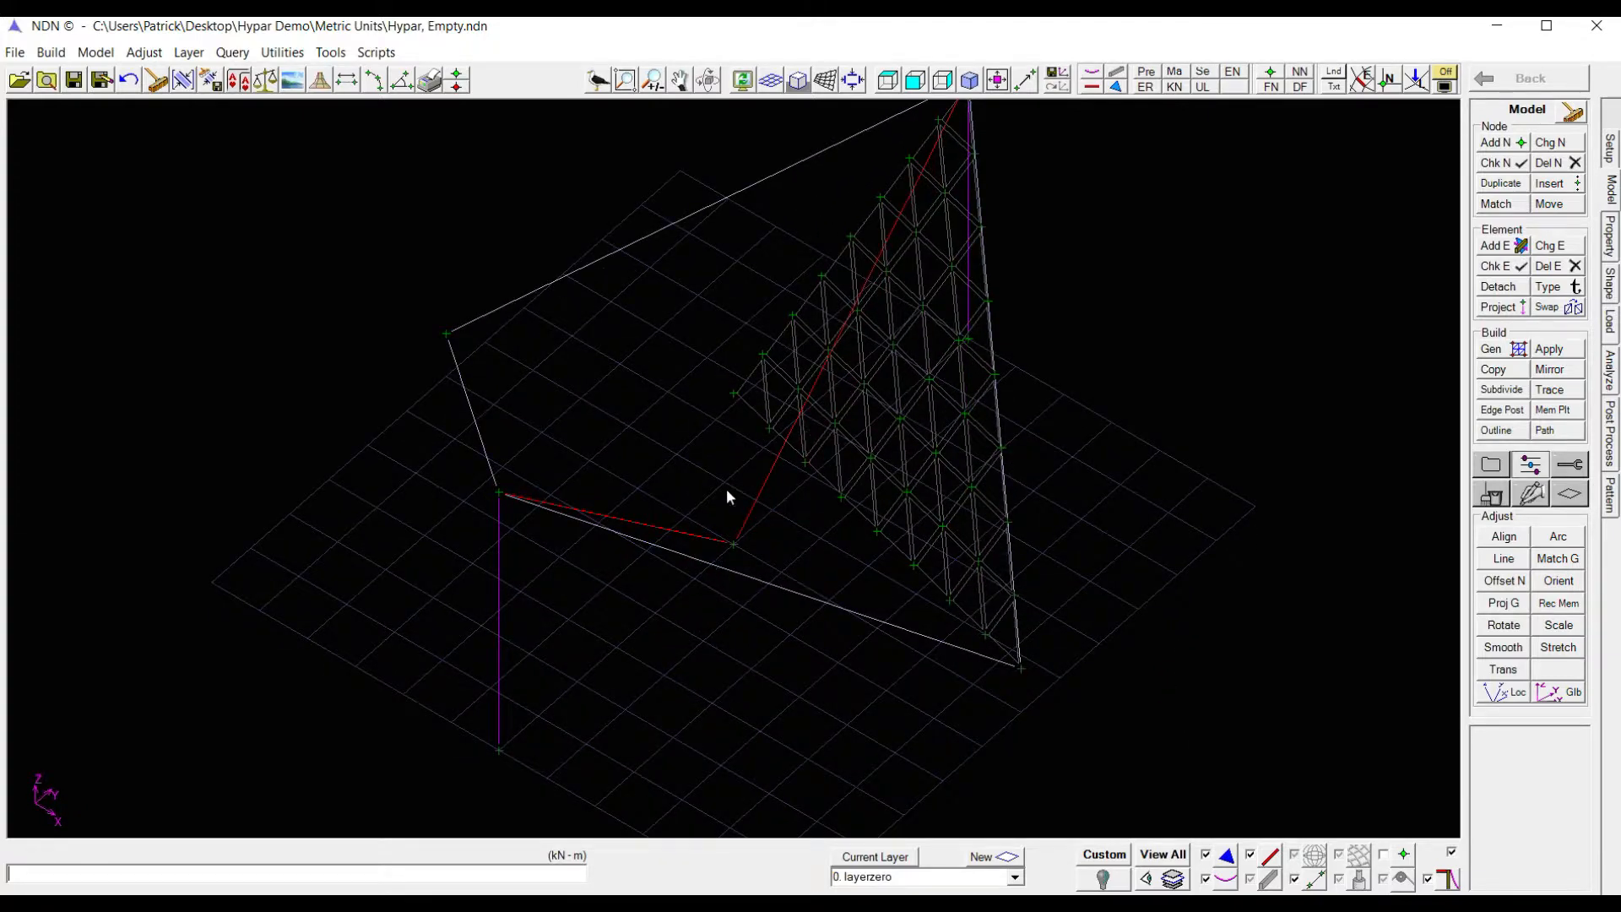
mouse_move(570, 590)
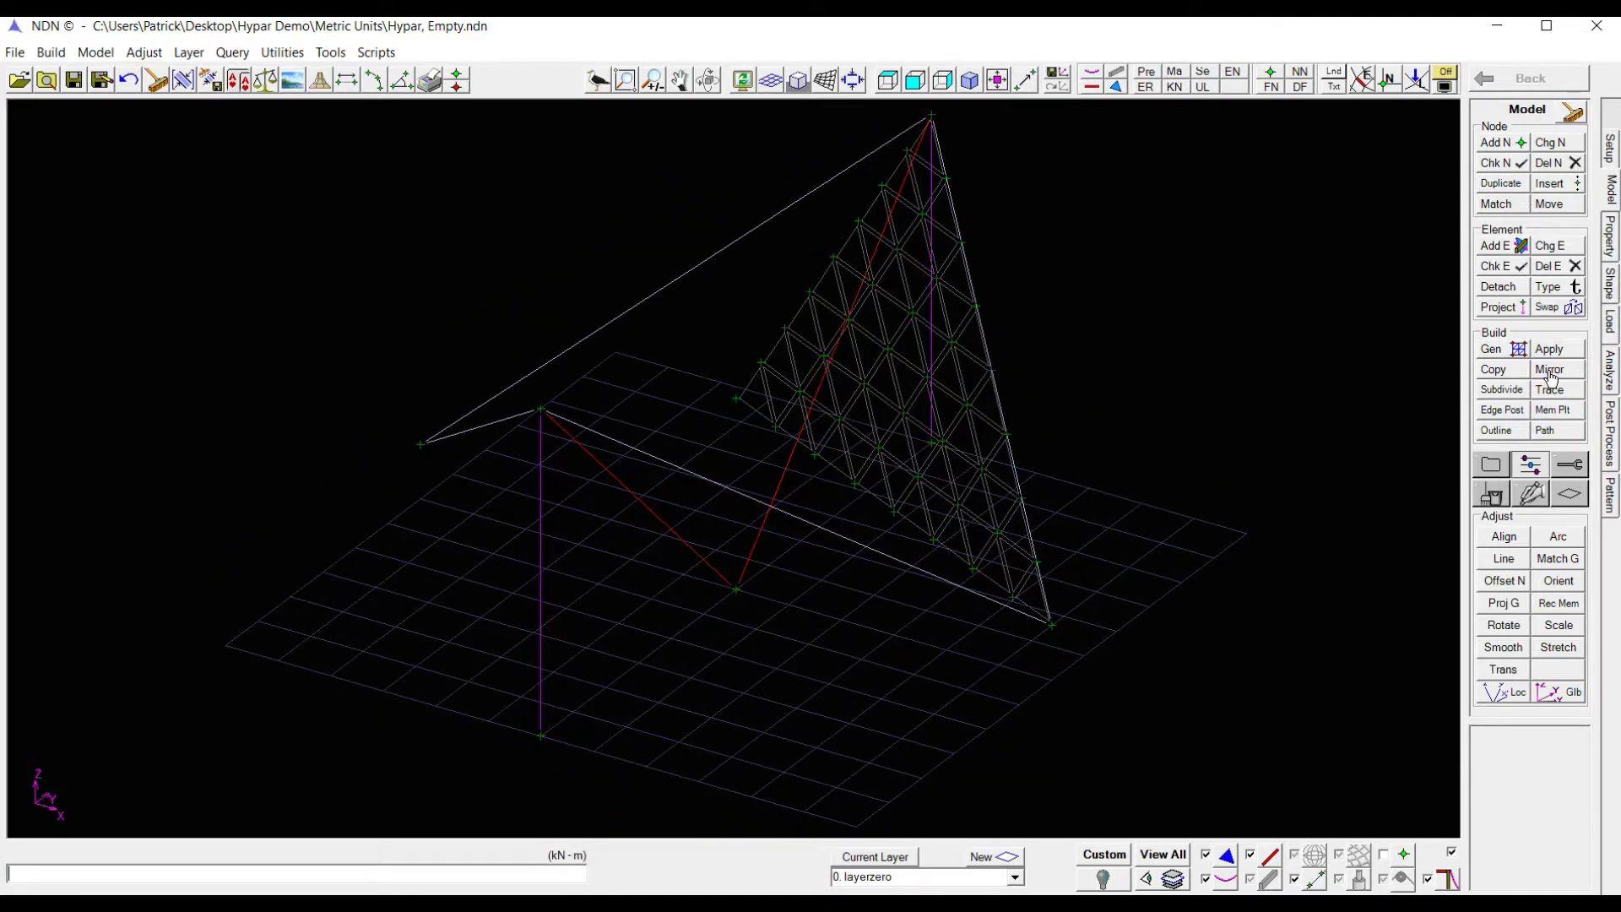
Step: Mirror the membrane mesh onto the other hypar half, removing duplicate elements
click(1548, 370)
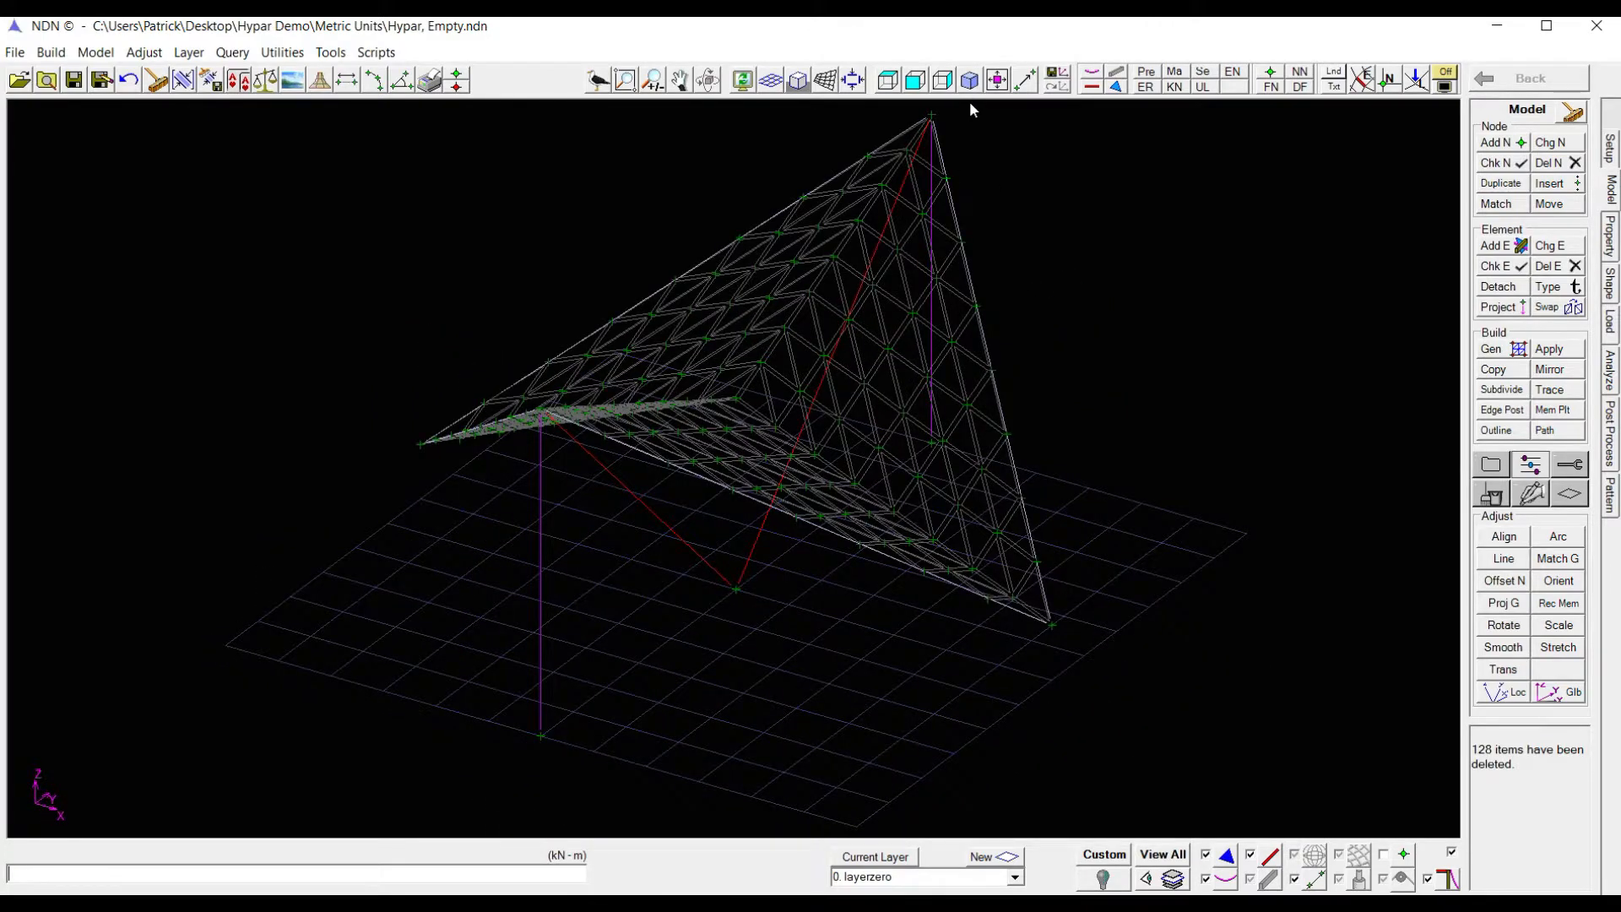
mouse_move(972, 122)
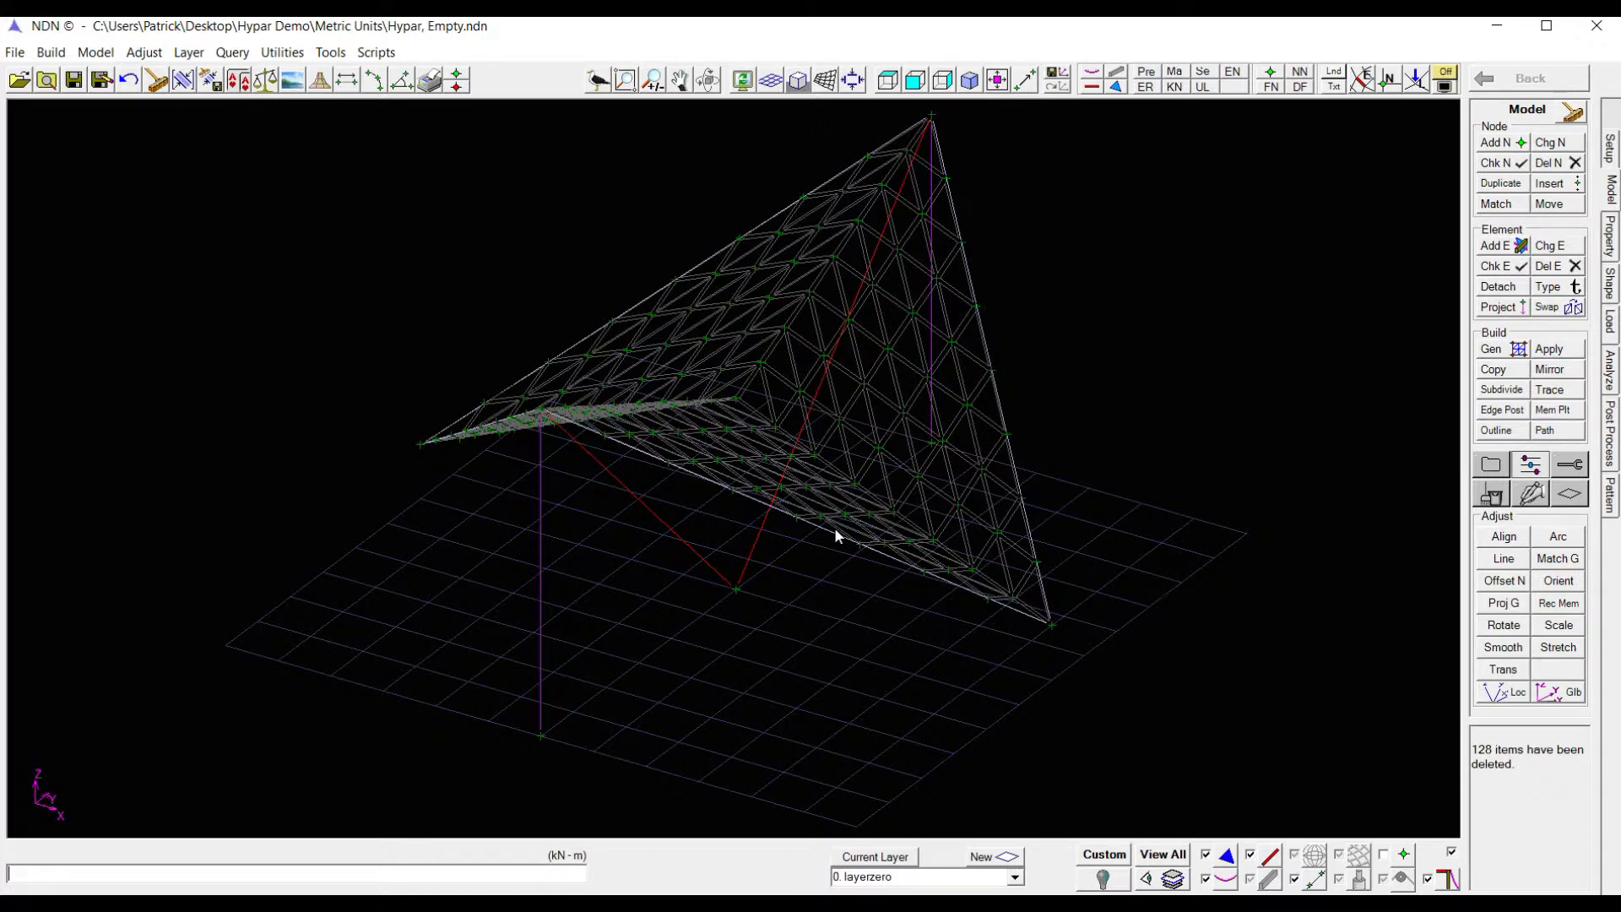
mouse_move(1021, 537)
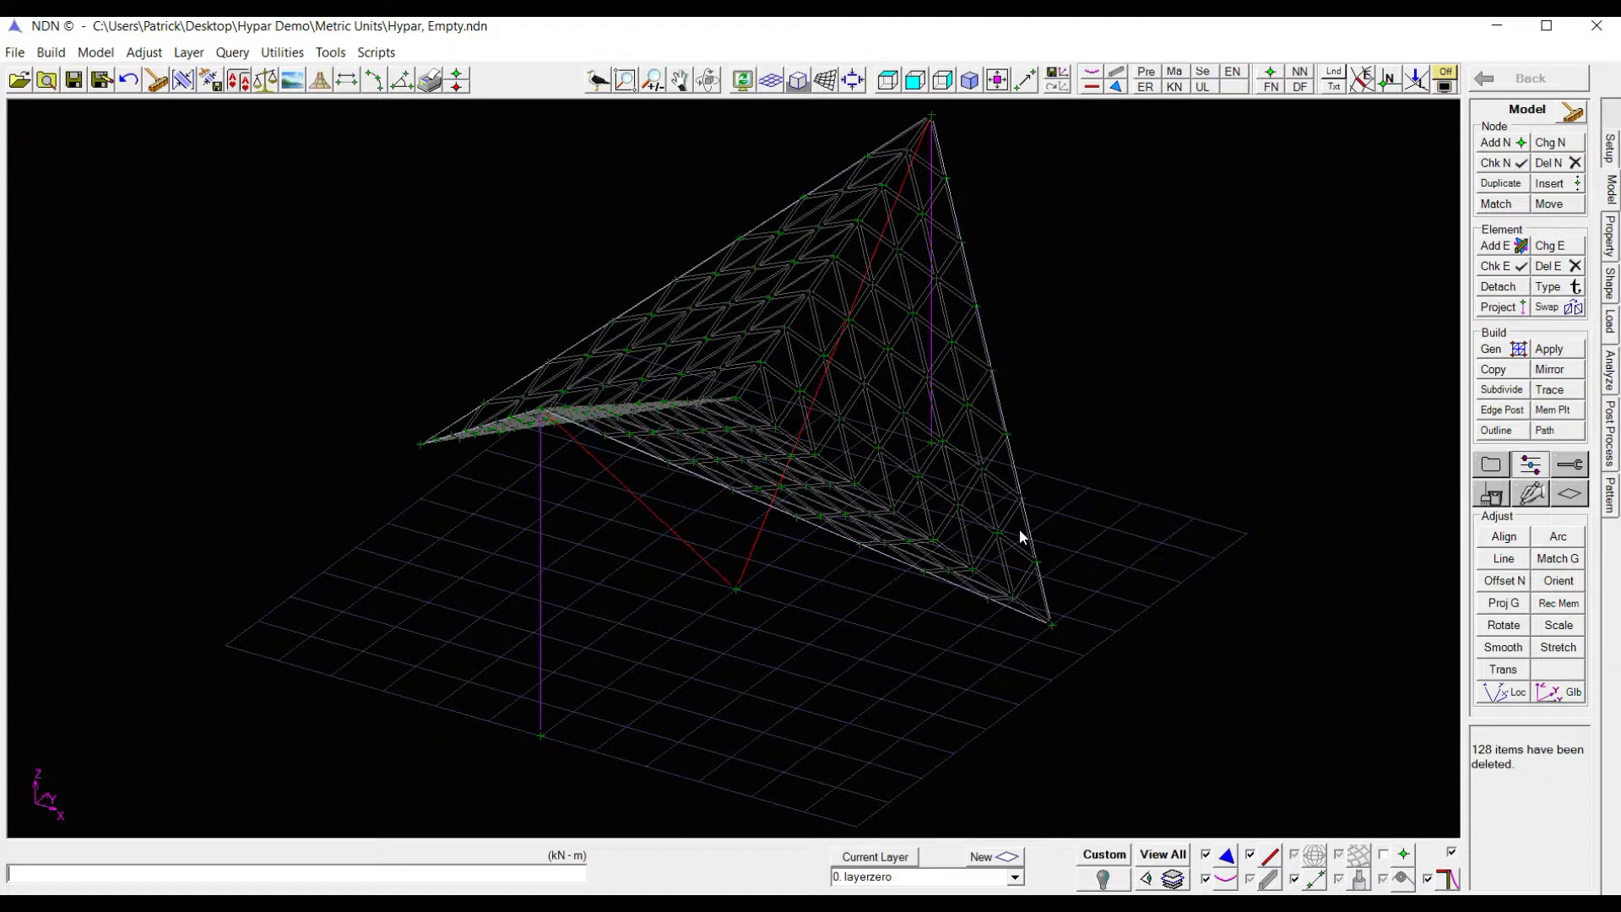
mouse_move(1369, 328)
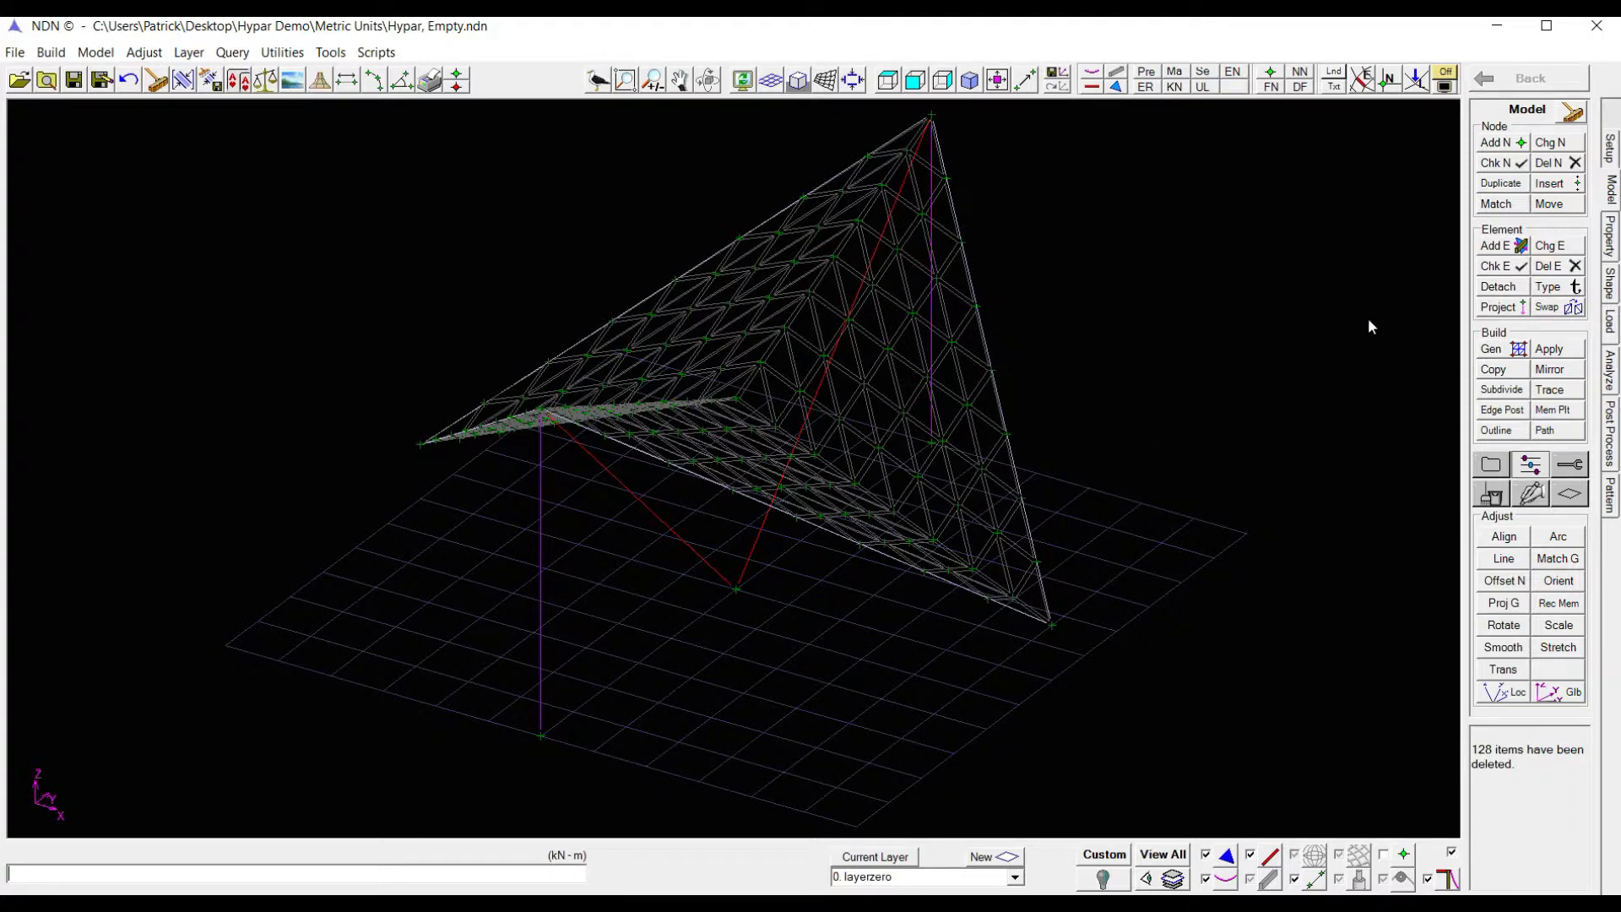
Step: Apply Geo elements along the 1st side of all membrane elements
click(1548, 349)
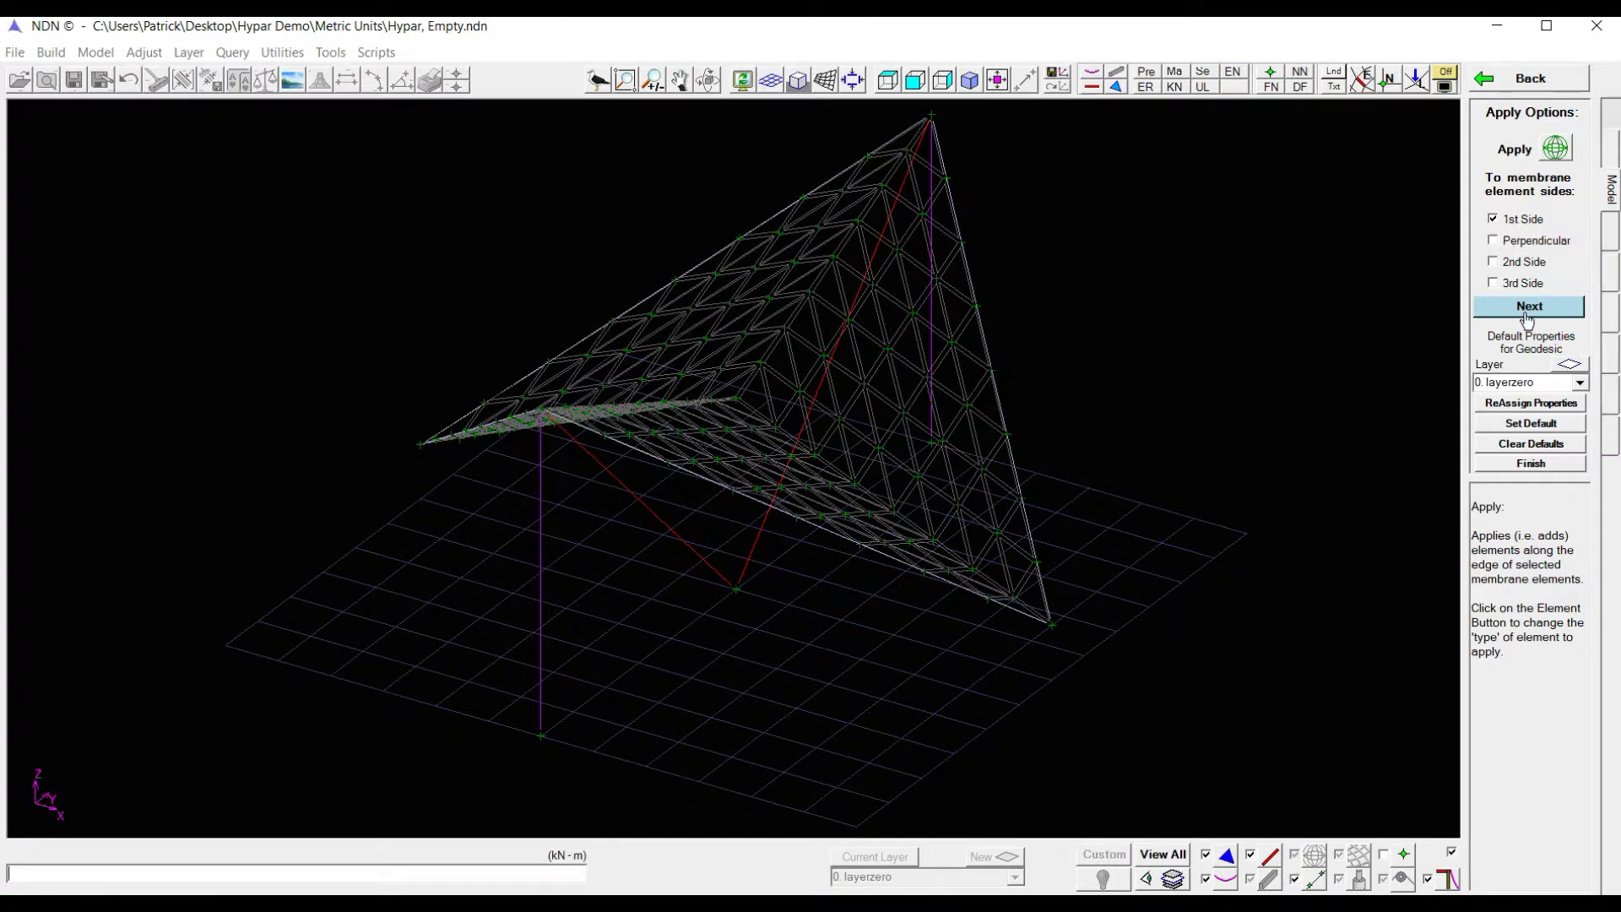
click(1529, 306)
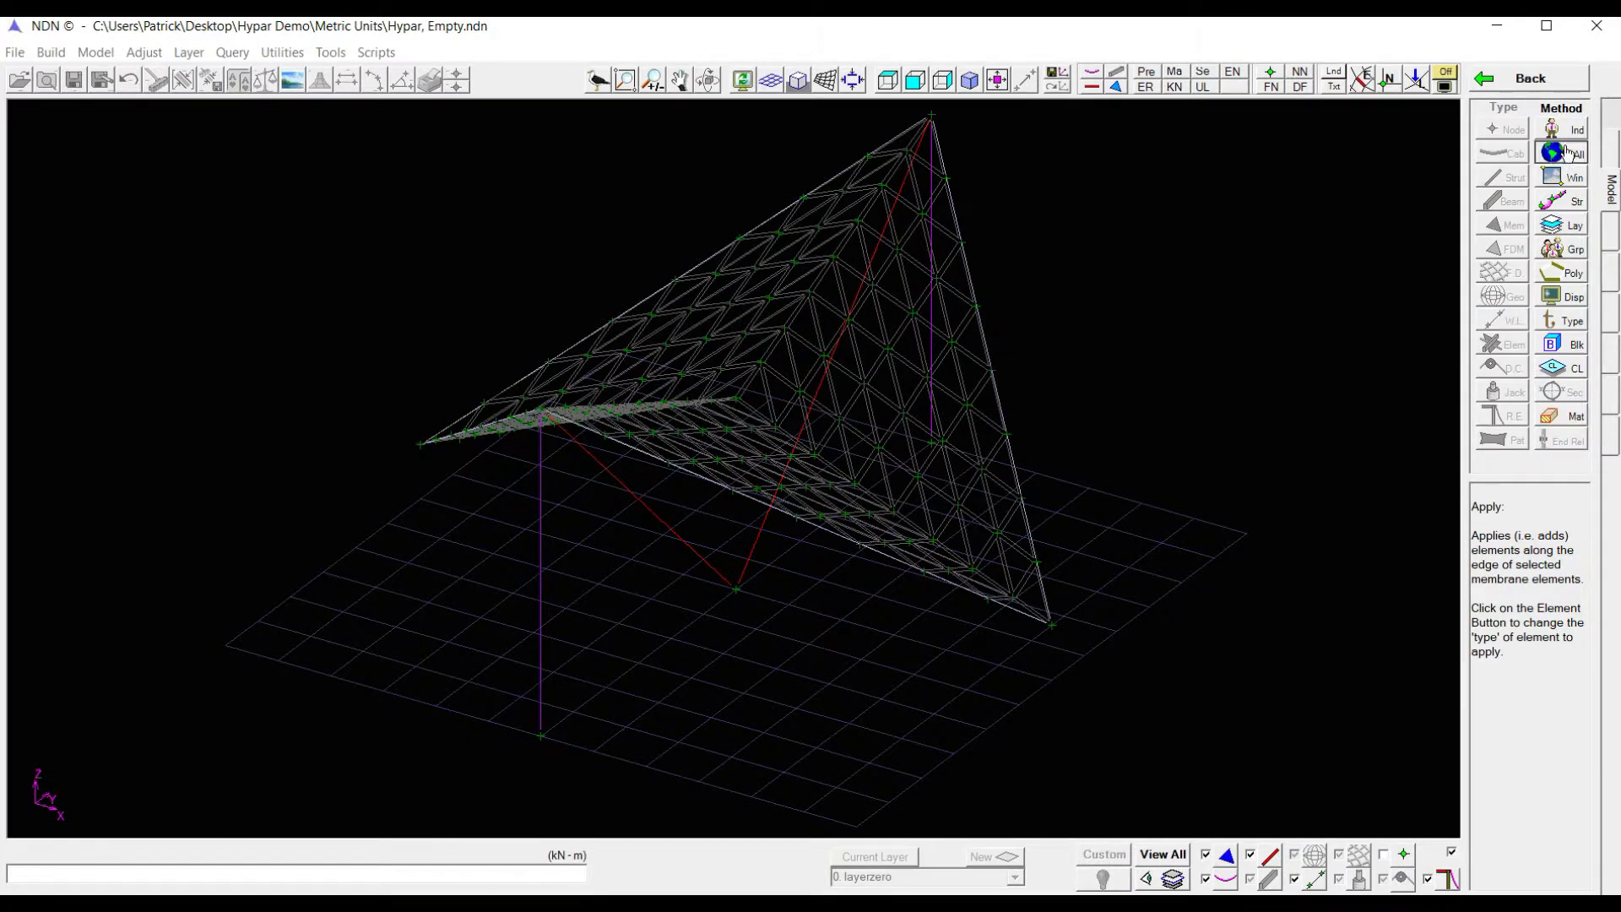
click(1576, 152)
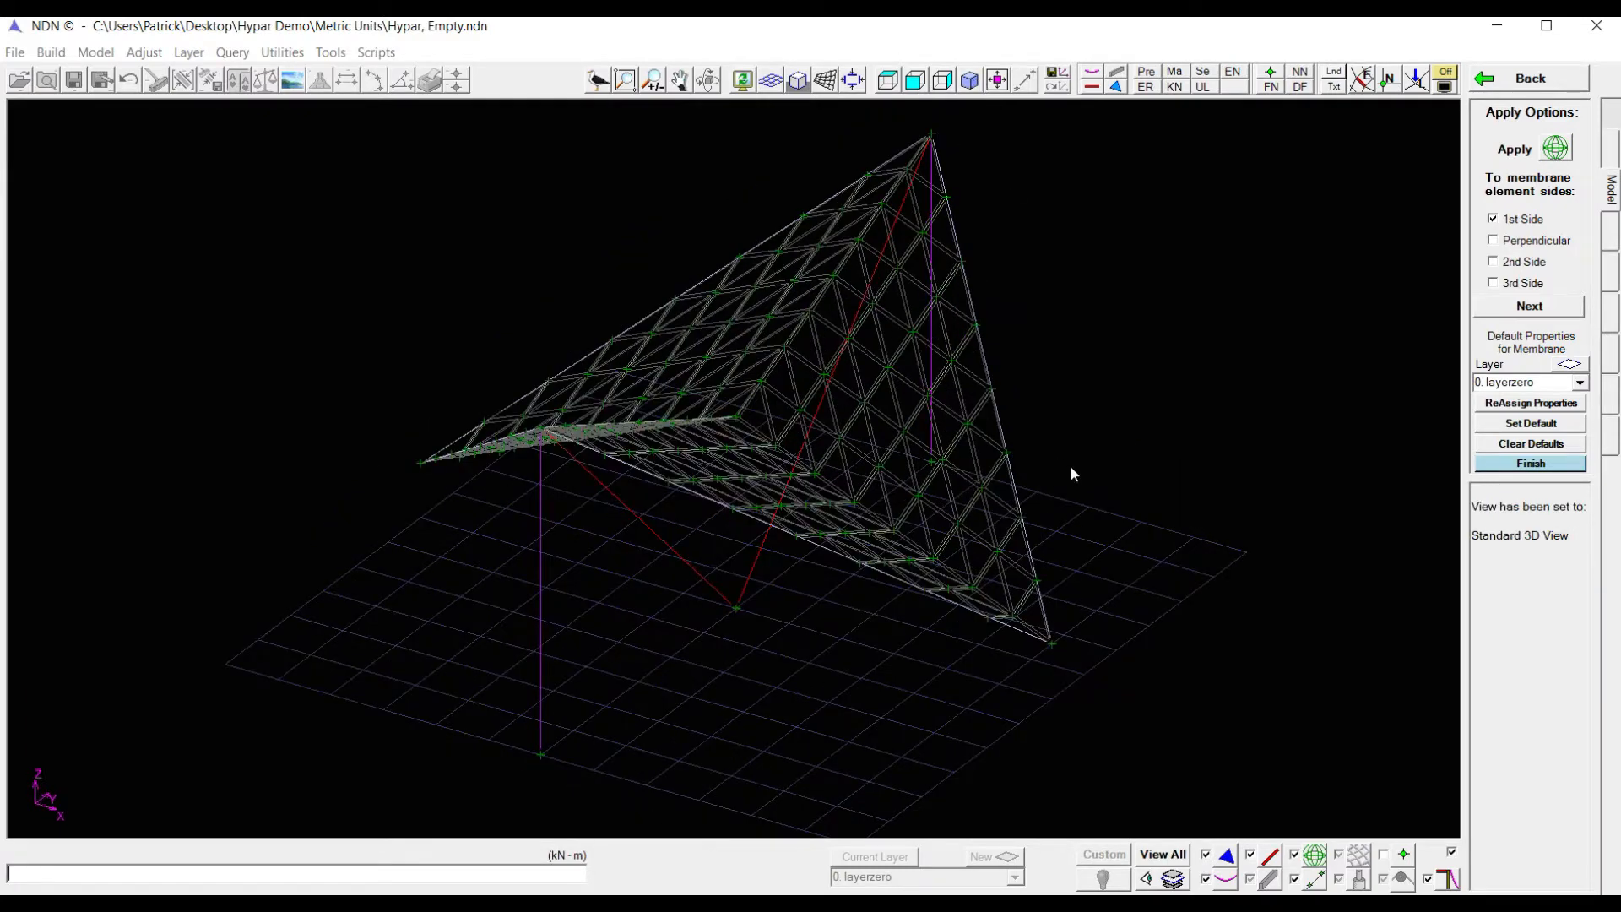
click(1528, 306)
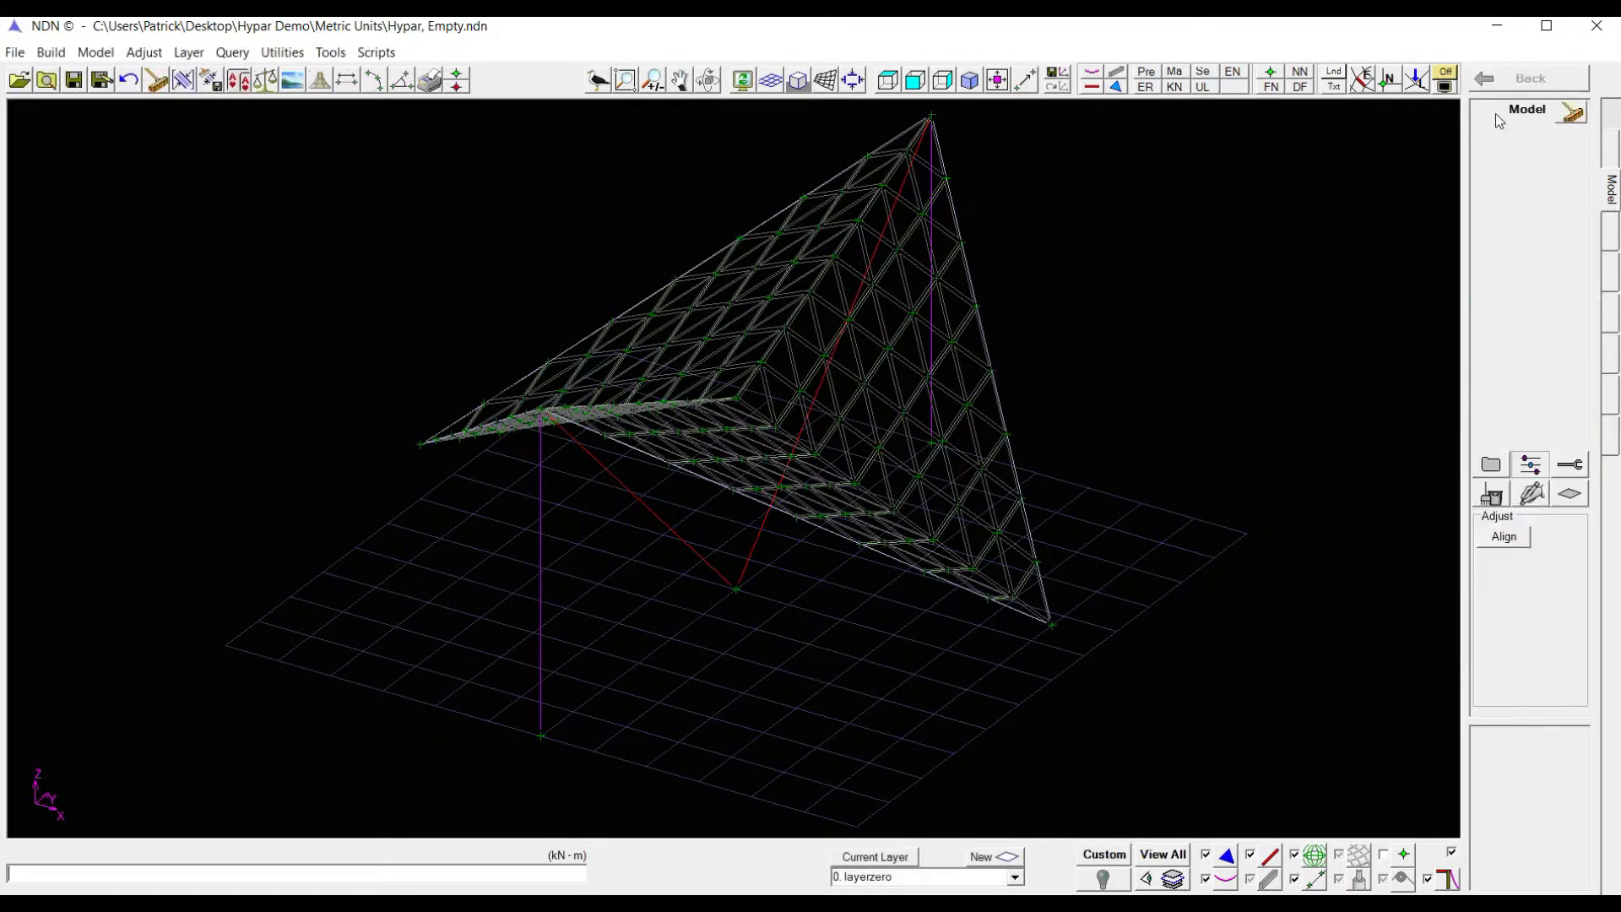
Step: Delete four individually picked elements from the membrane mesh
click(1526, 110)
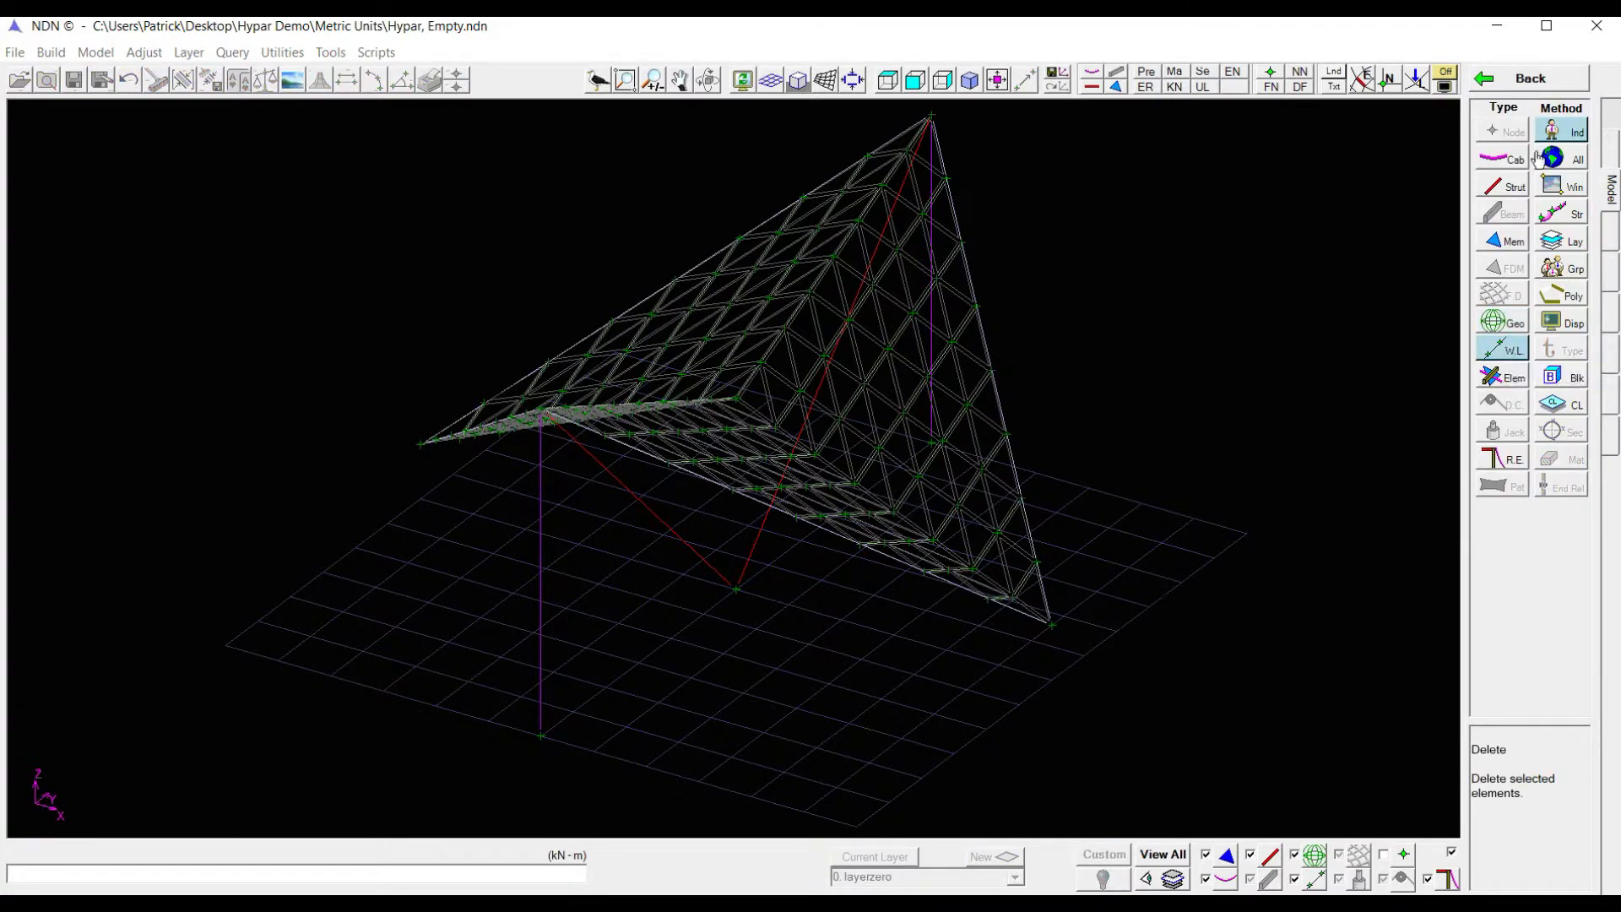
click(1502, 755)
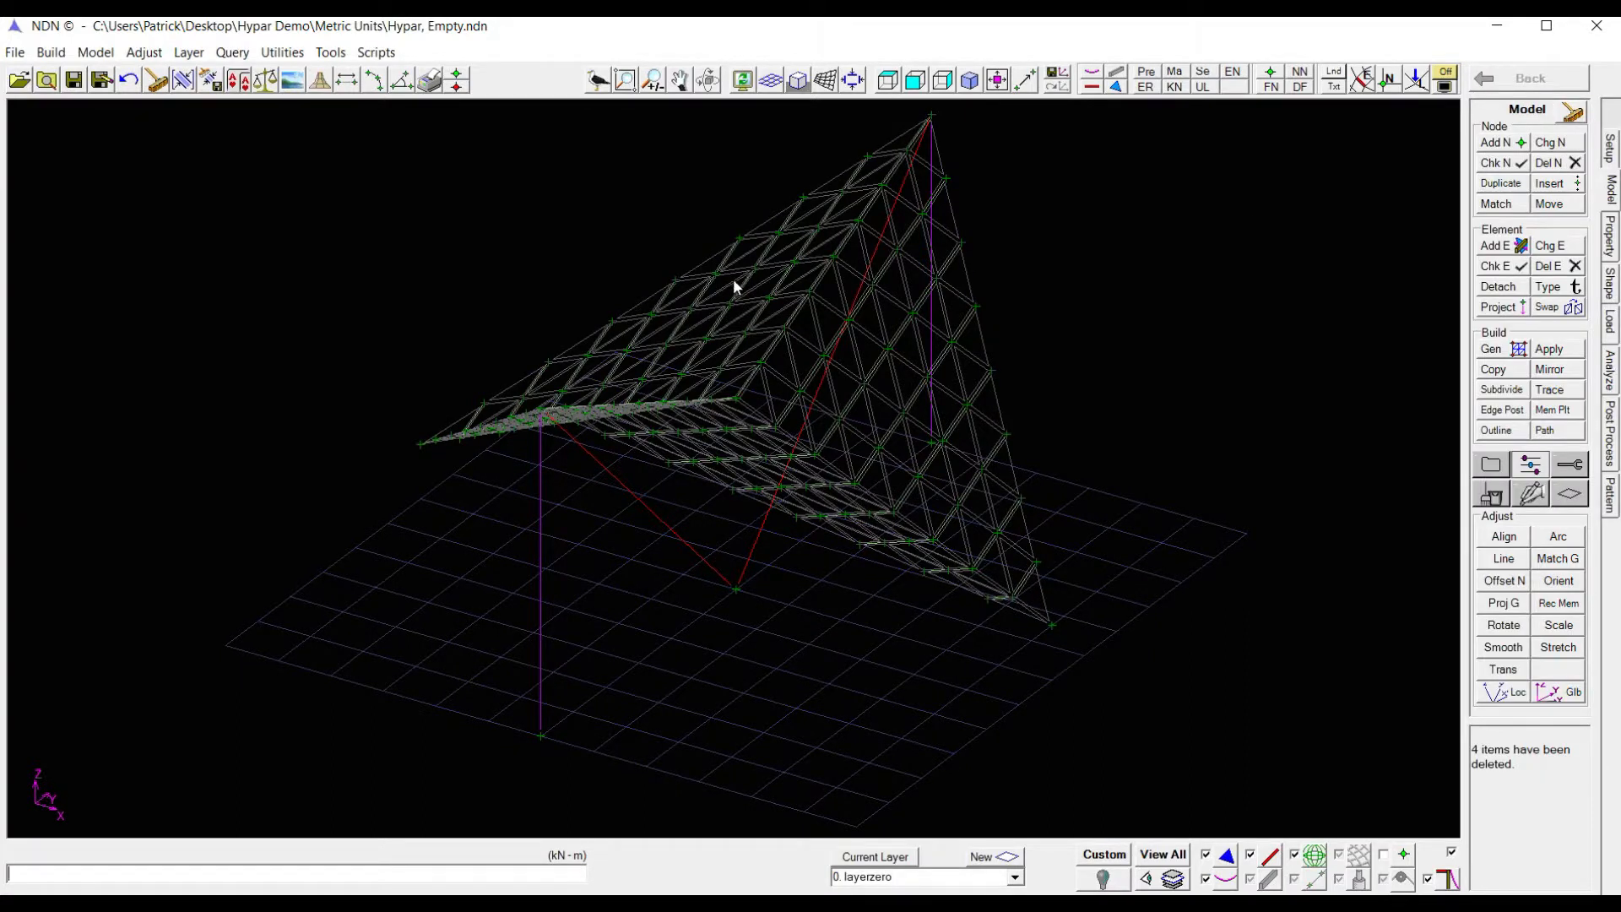
click(1556, 390)
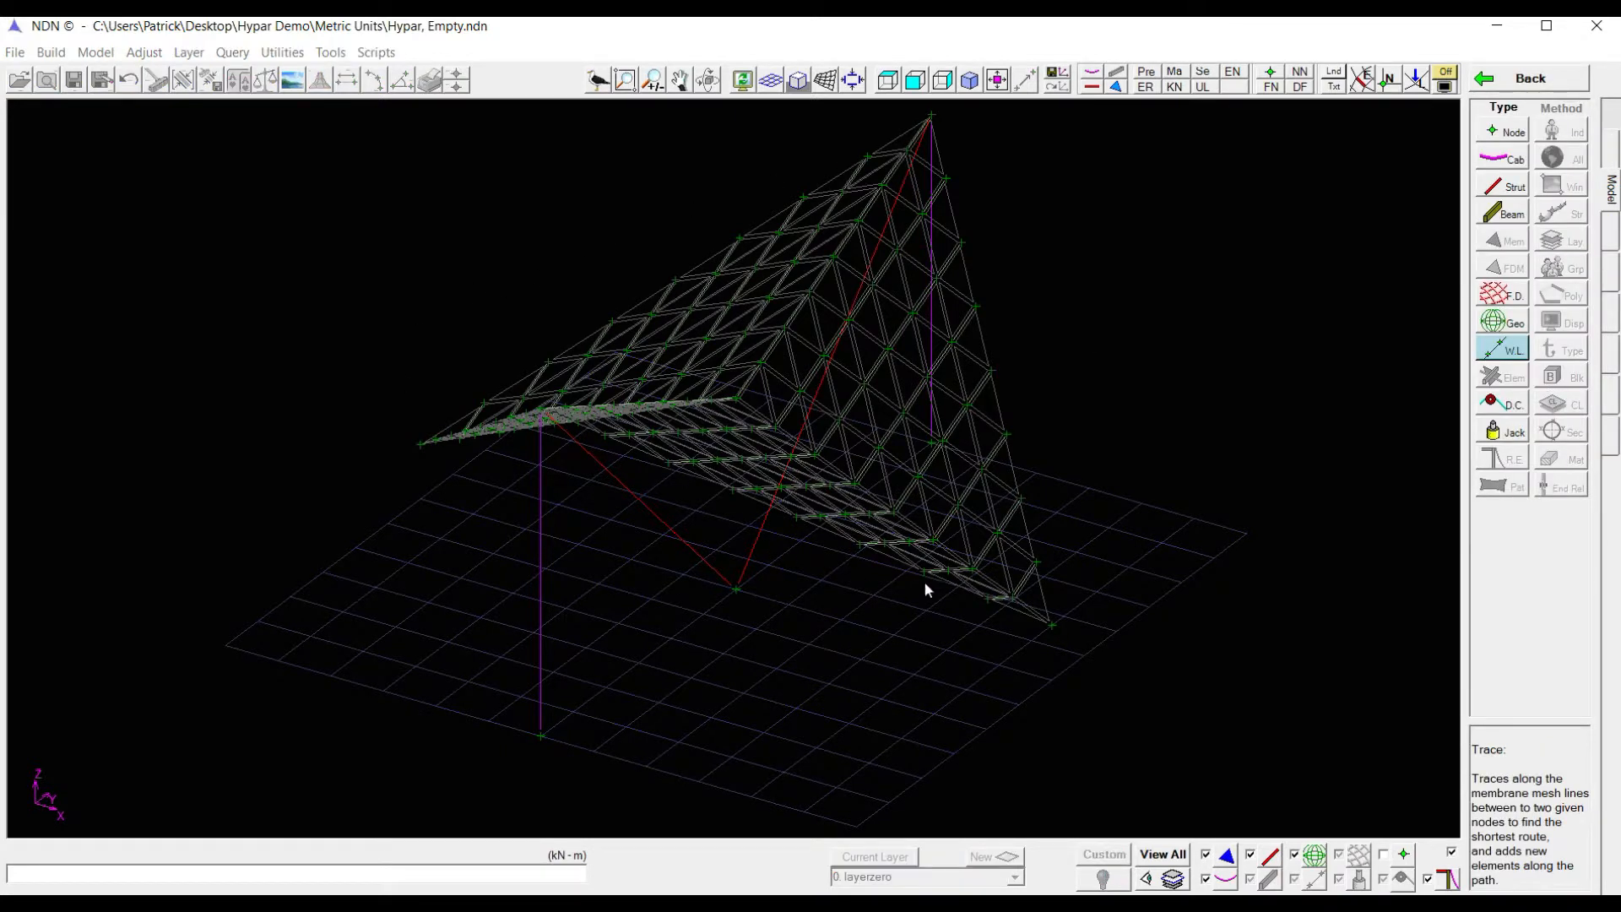
mouse_move(1505, 178)
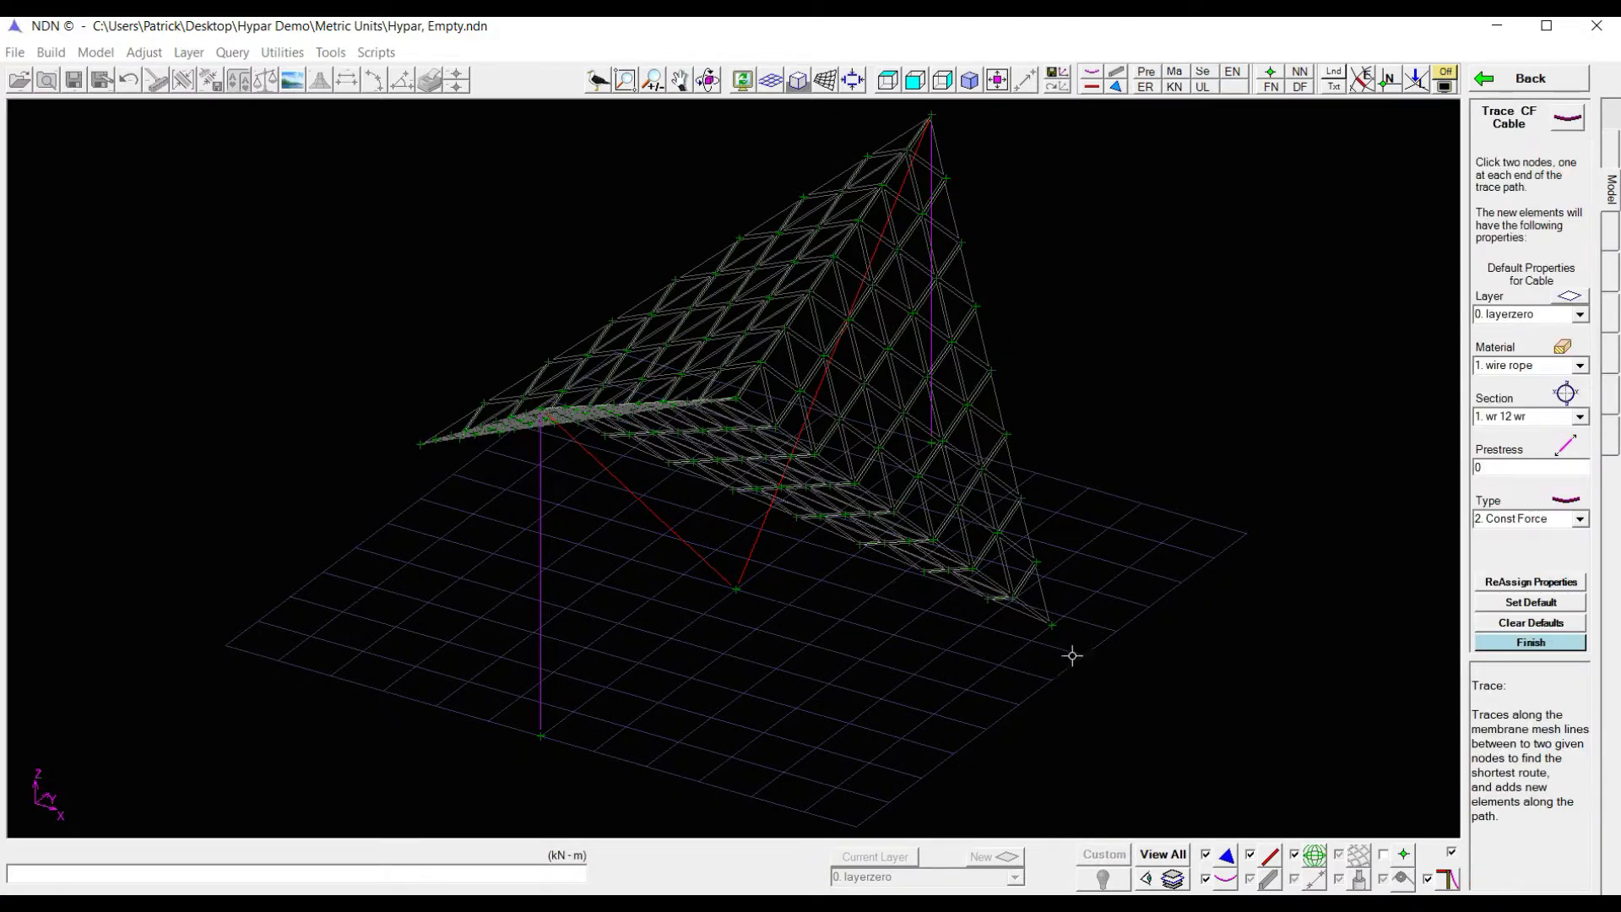
Step: Trace a constant-force wire-rope edge cable from the right corner node to the mast top
click(1051, 625)
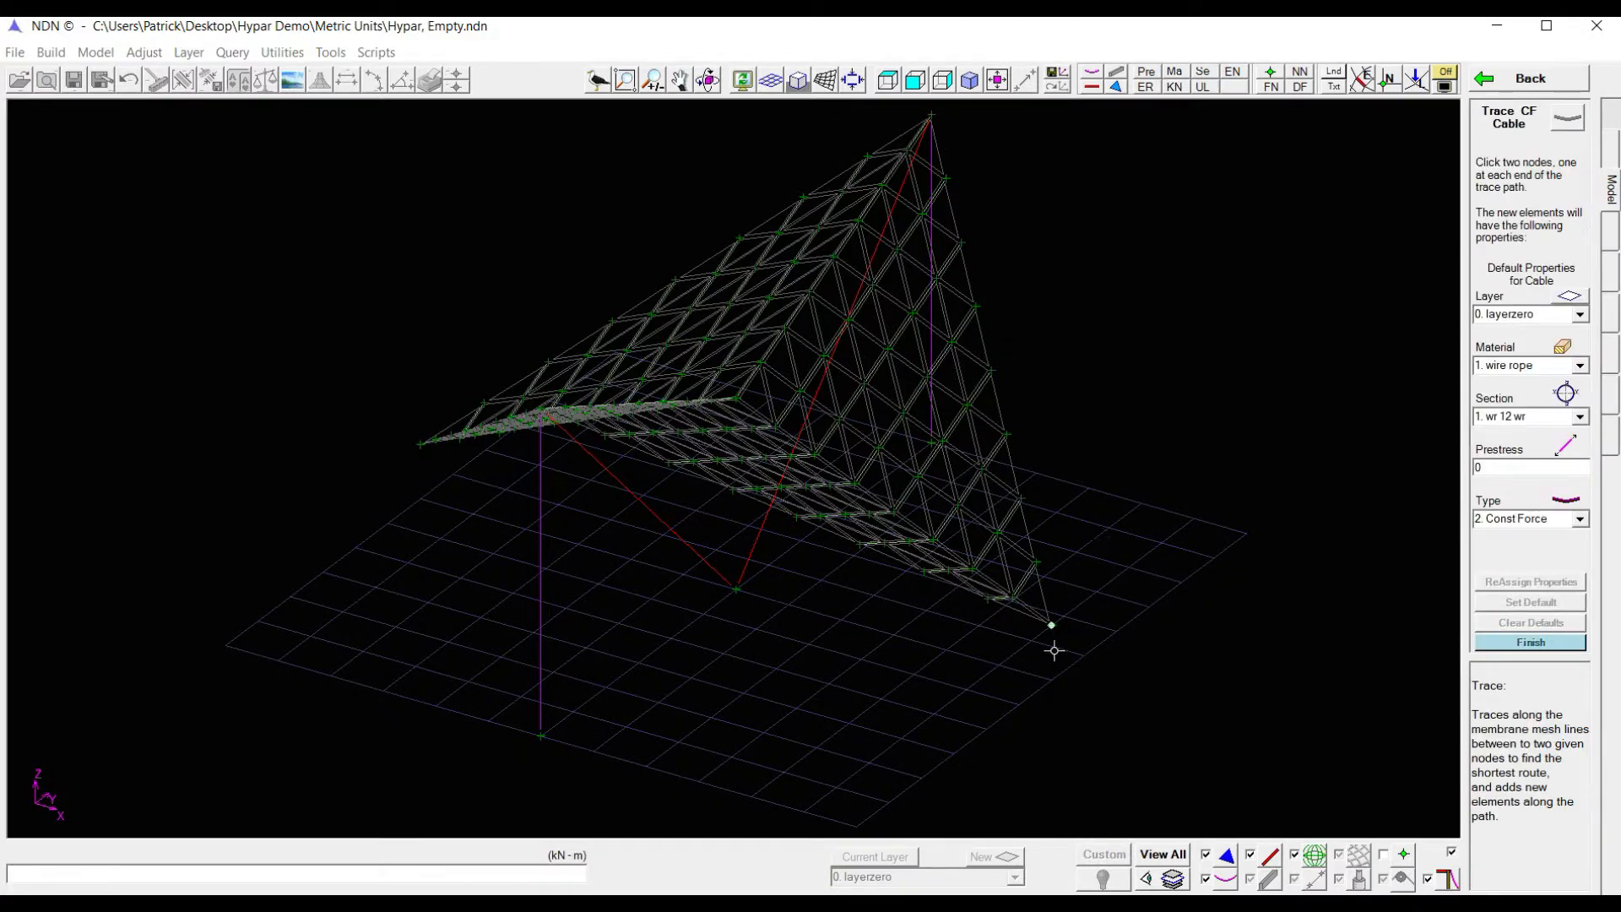
click(1052, 624)
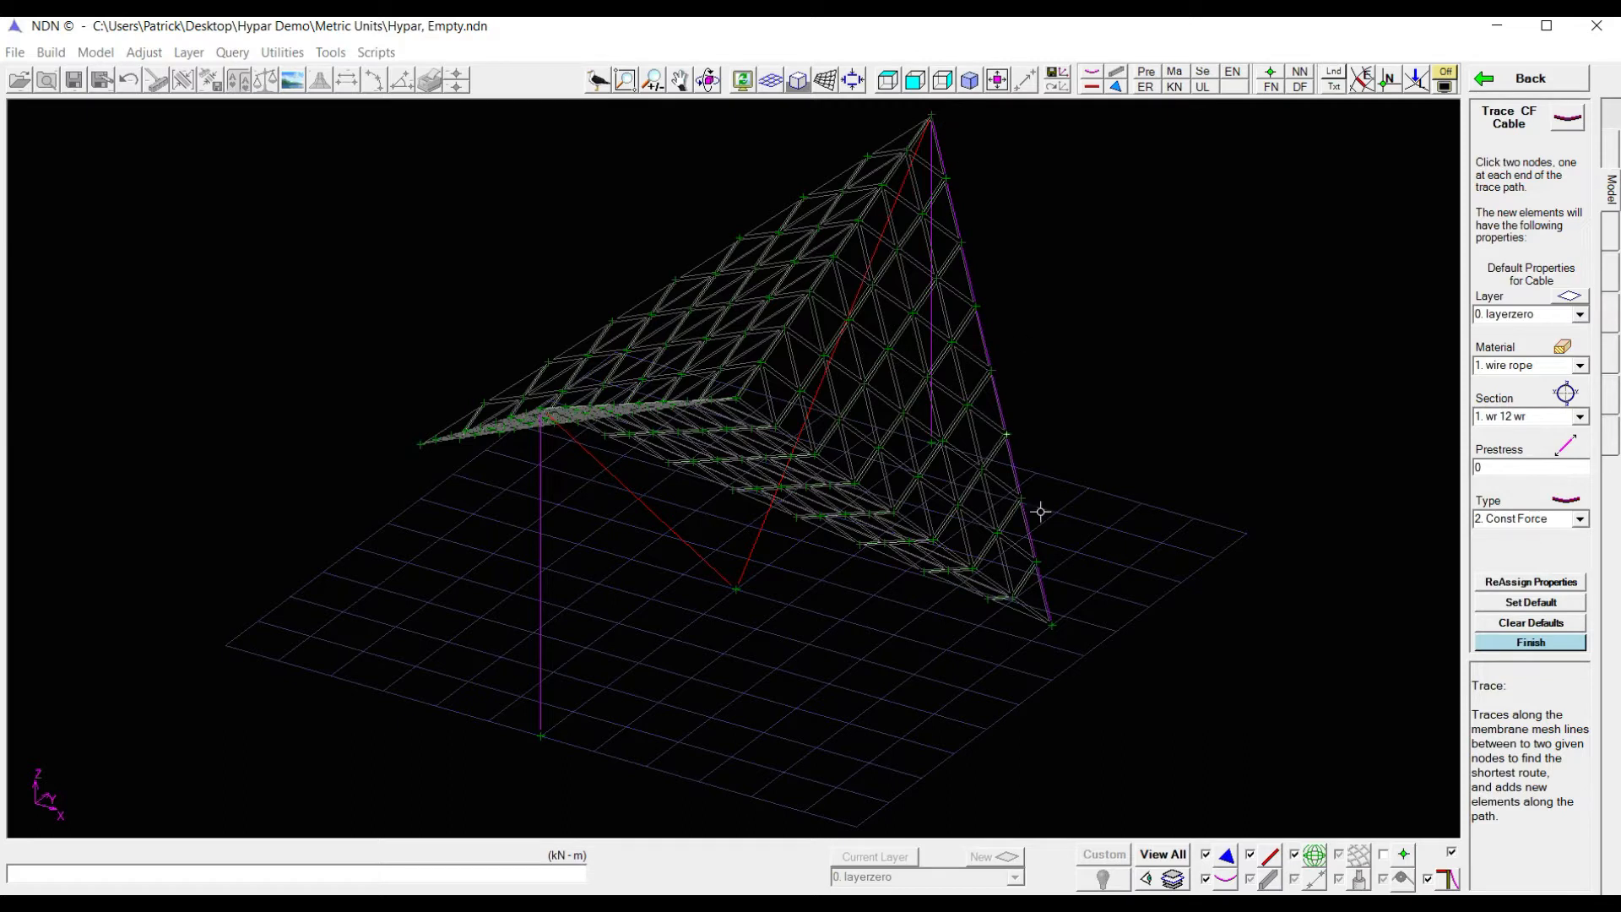
mouse_move(973, 158)
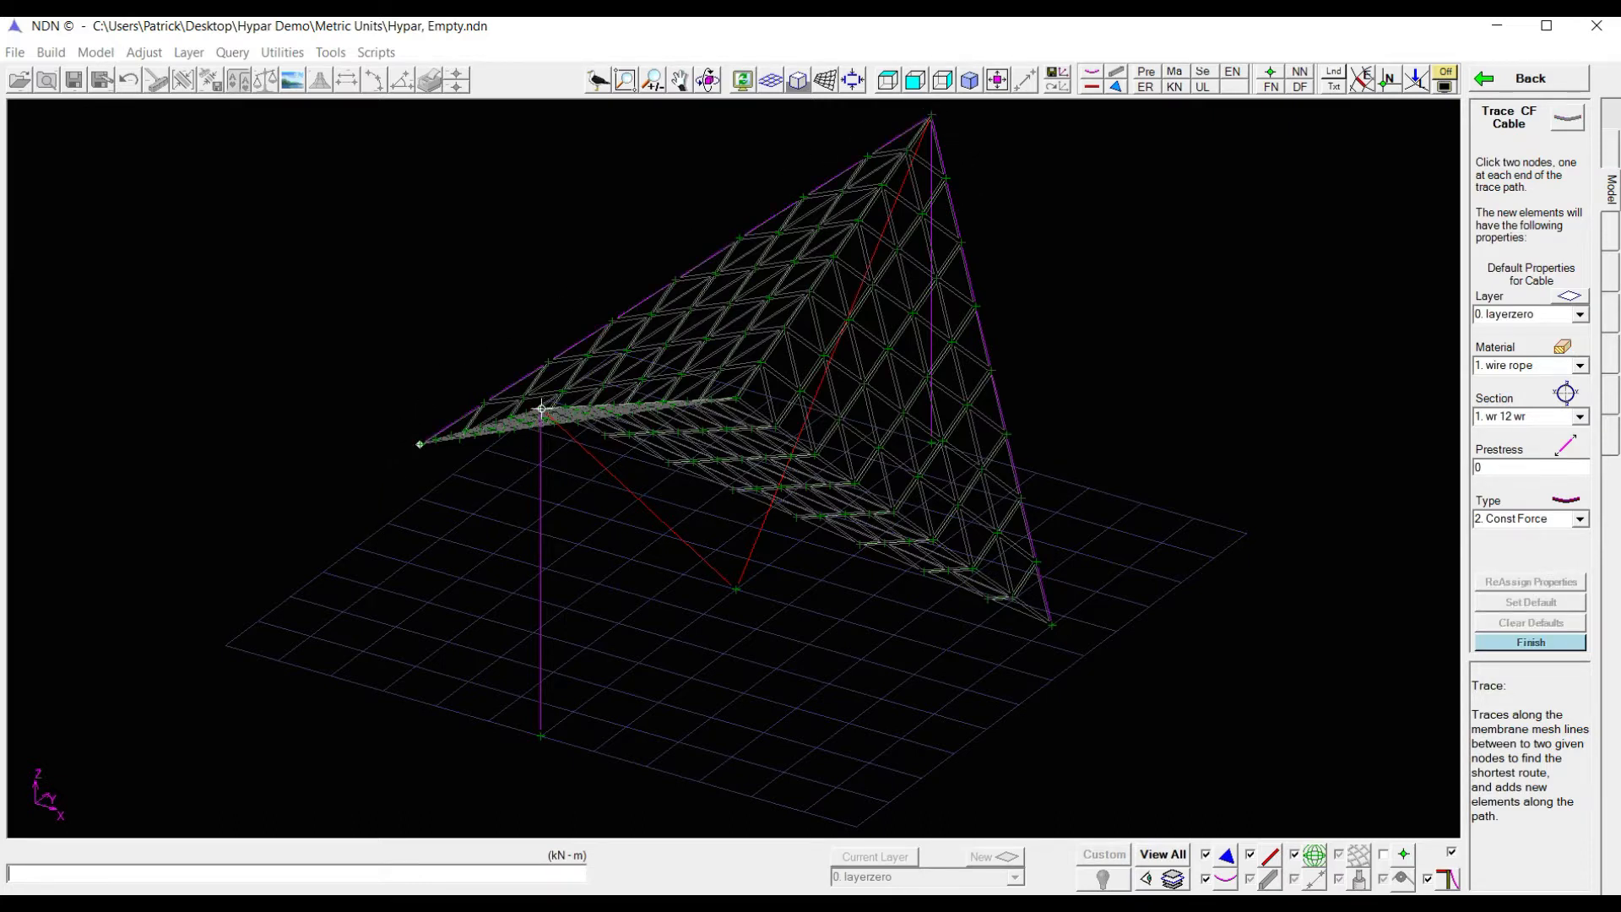
mouse_move(931, 621)
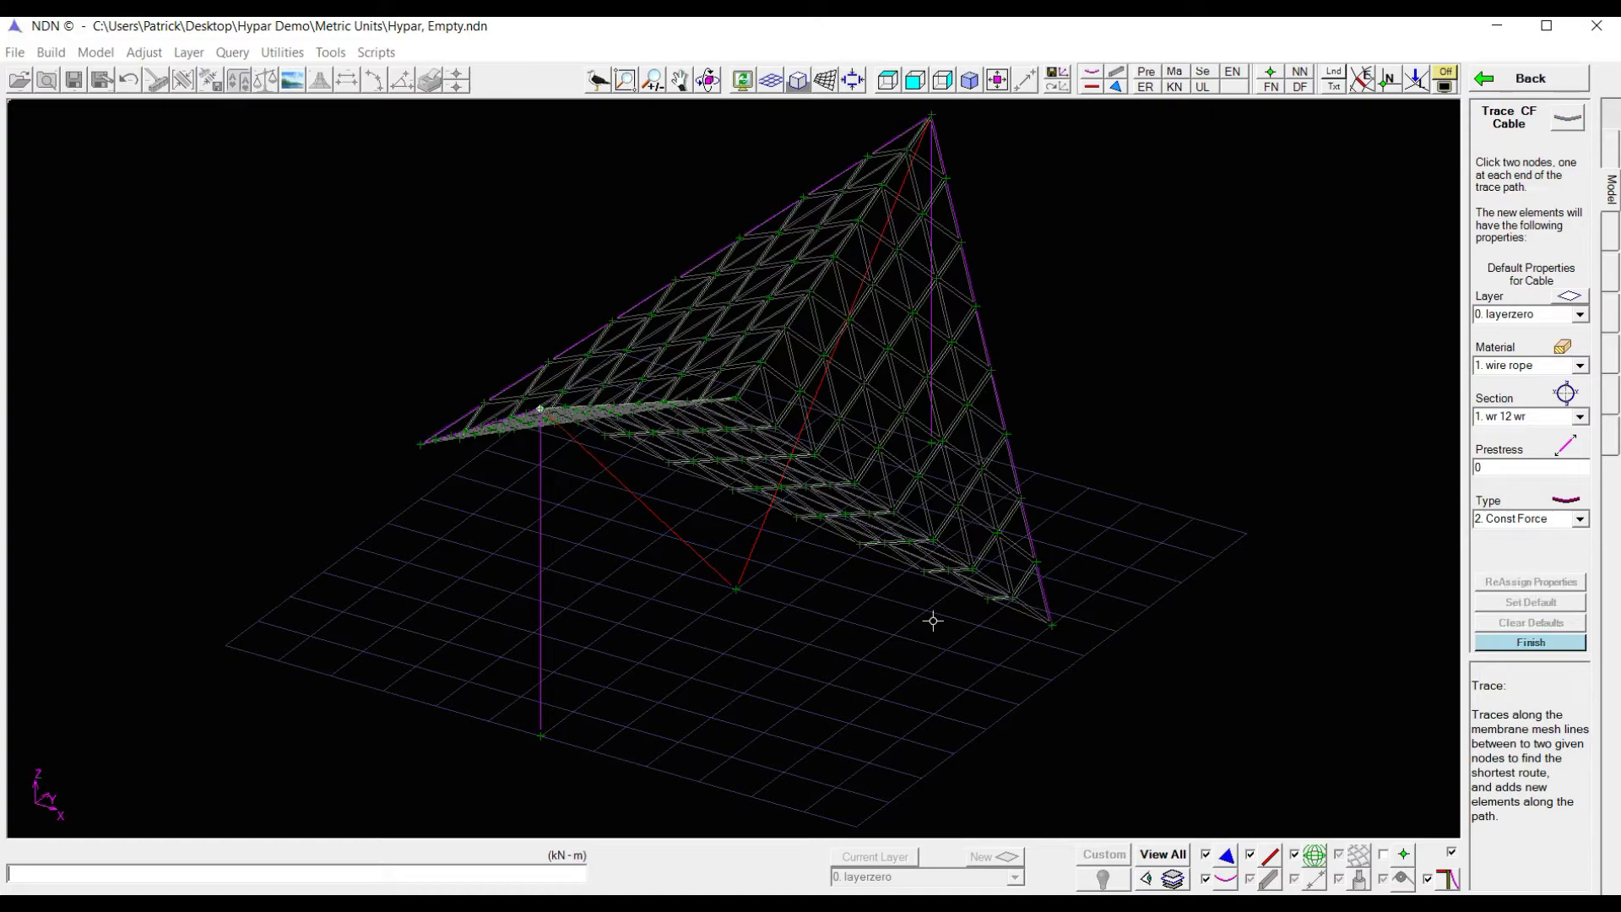